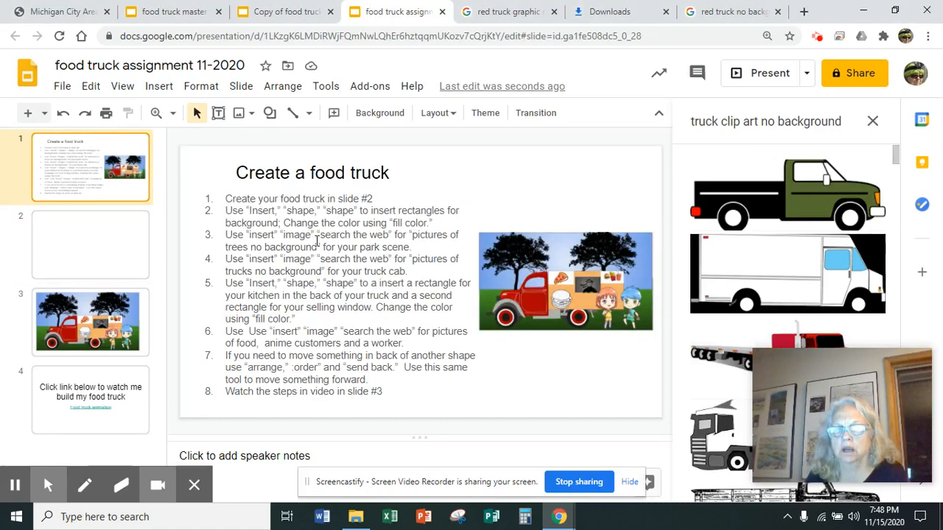
Step: View the finished example on slide 3, then return to the blank slide 2
left_click(90, 245)
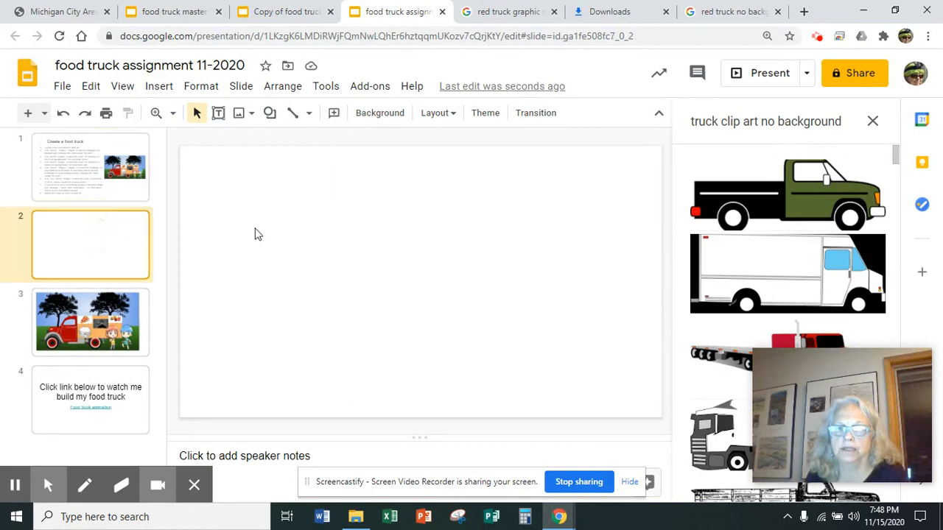
mouse_move(89, 264)
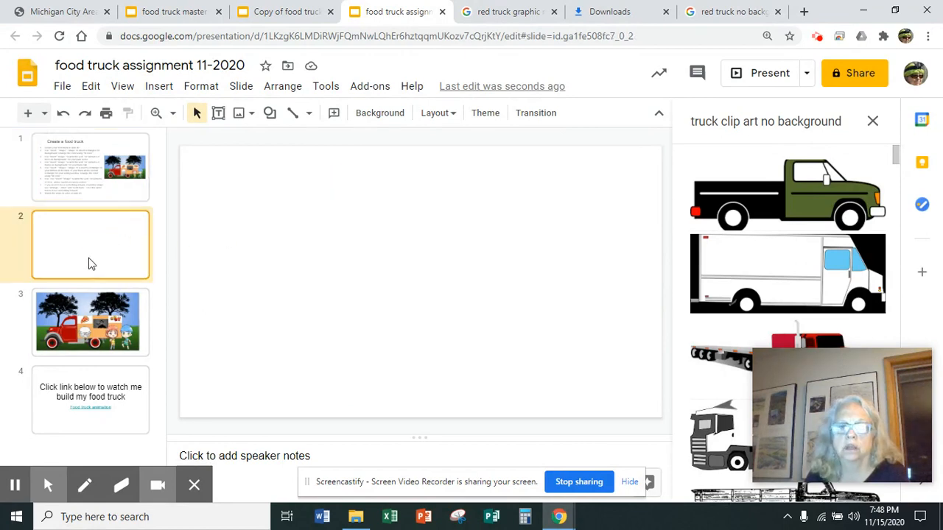
left_click(90, 321)
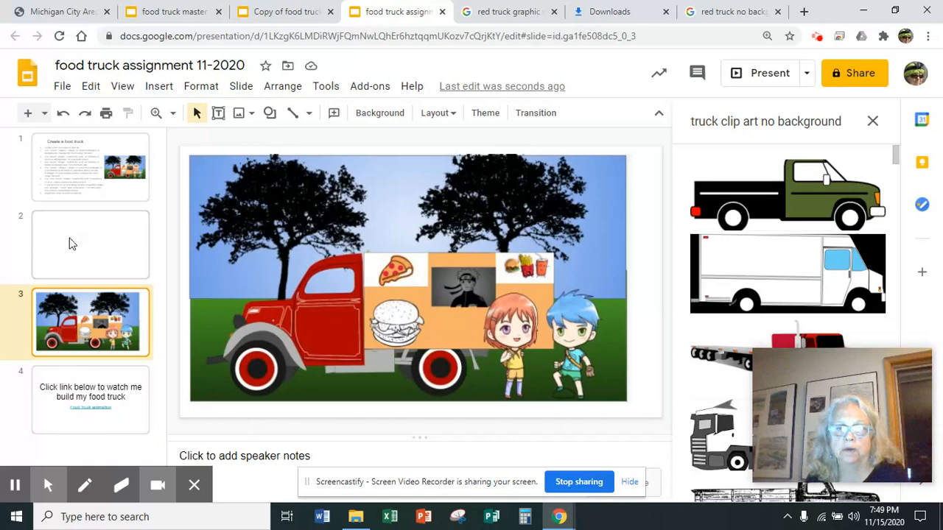
left_click(89, 245)
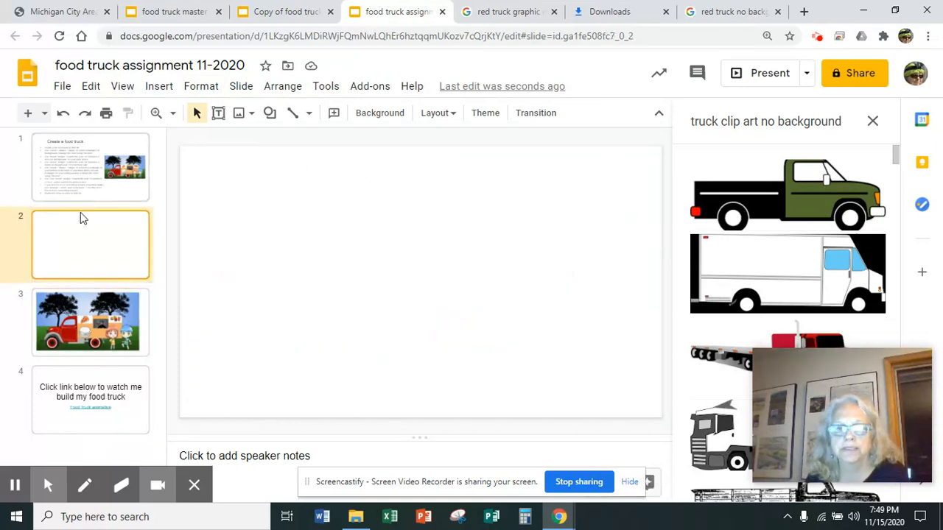
Step: Draw a blue sky rectangle across the top half of slide 2
left_click(159, 85)
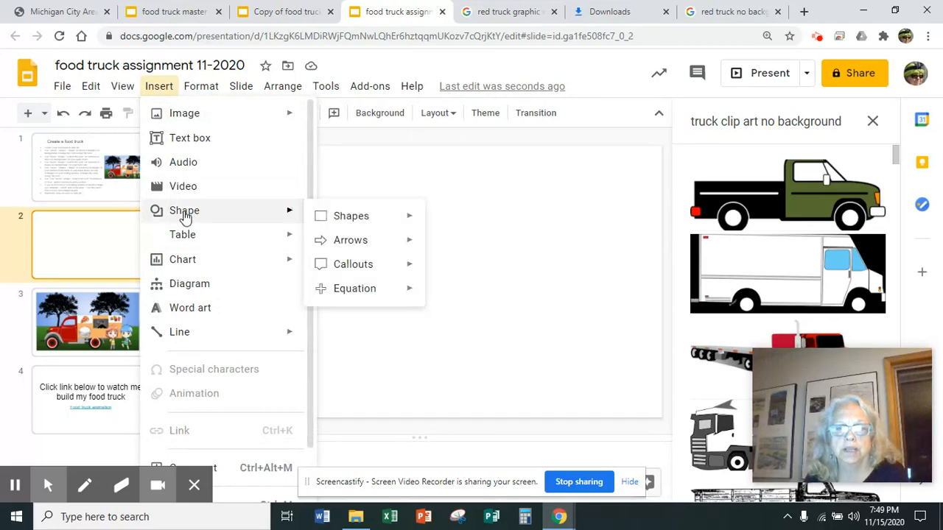
left_click(351, 215)
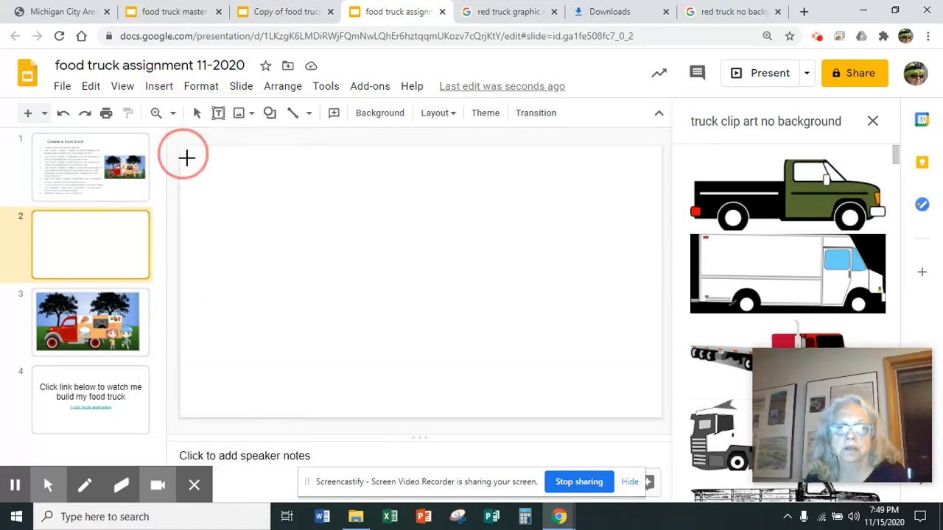
left_click_drag(184, 151, 660, 271)
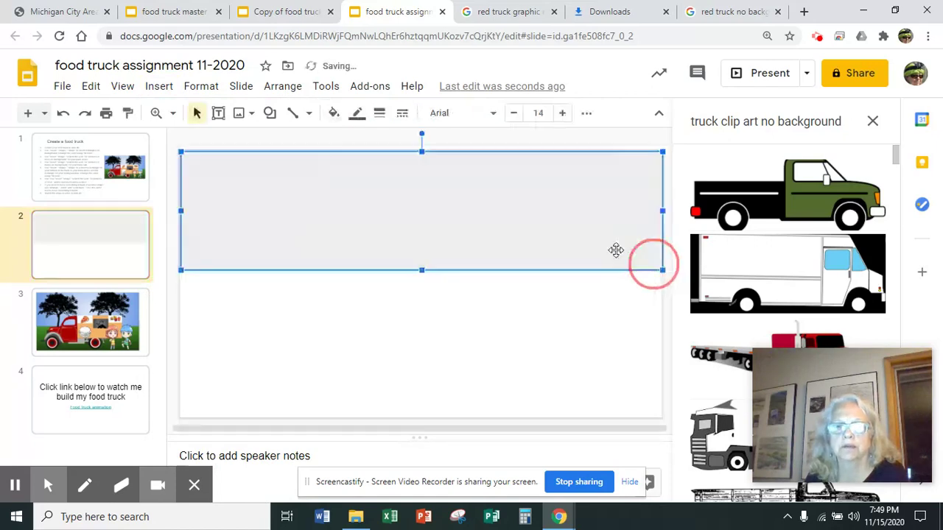
mouse_move(333, 112)
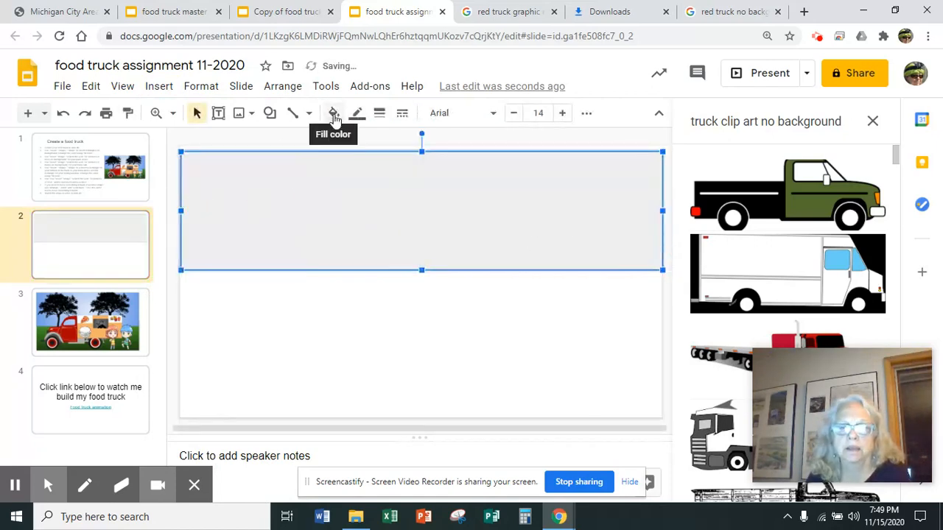
left_click(333, 112)
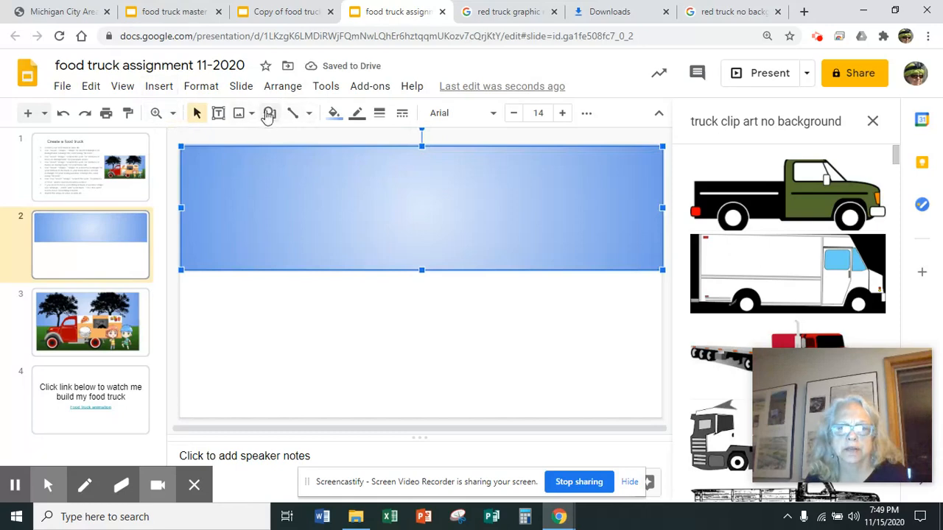
Step: Draw a green grass rectangle across the bottom half of the slide
left_click(269, 112)
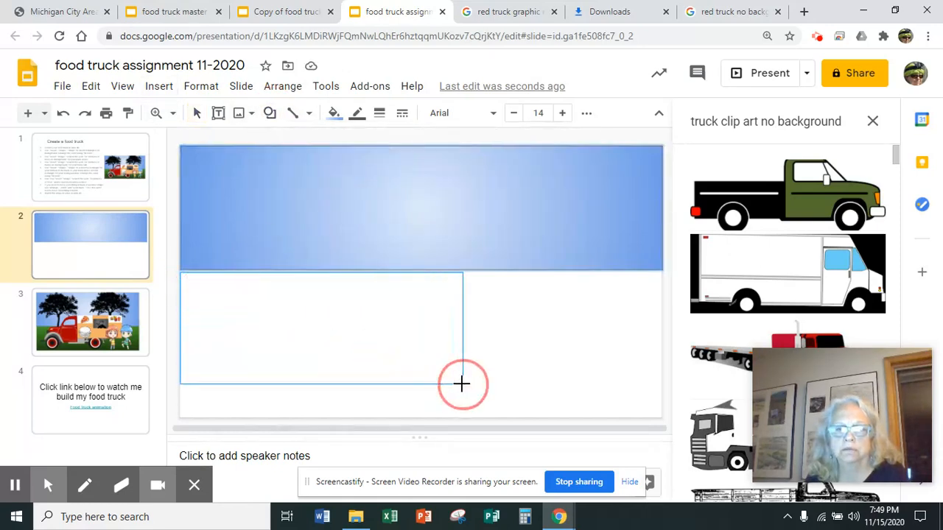
left_click_drag(463, 383, 657, 408)
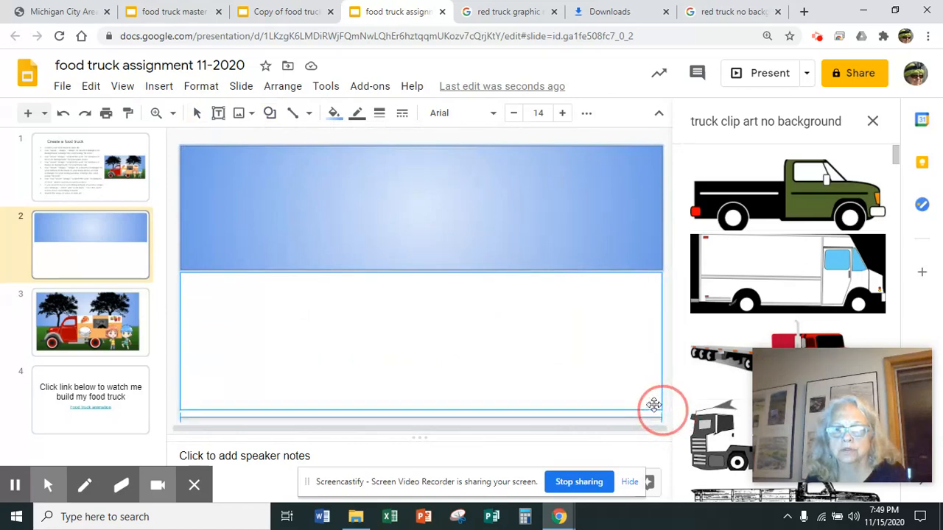
left_click(333, 112)
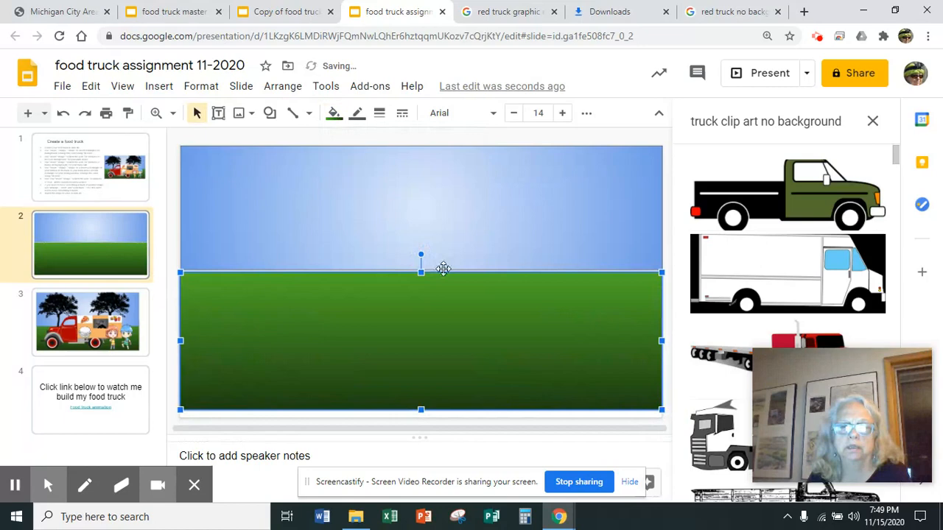
mouse_move(778, 215)
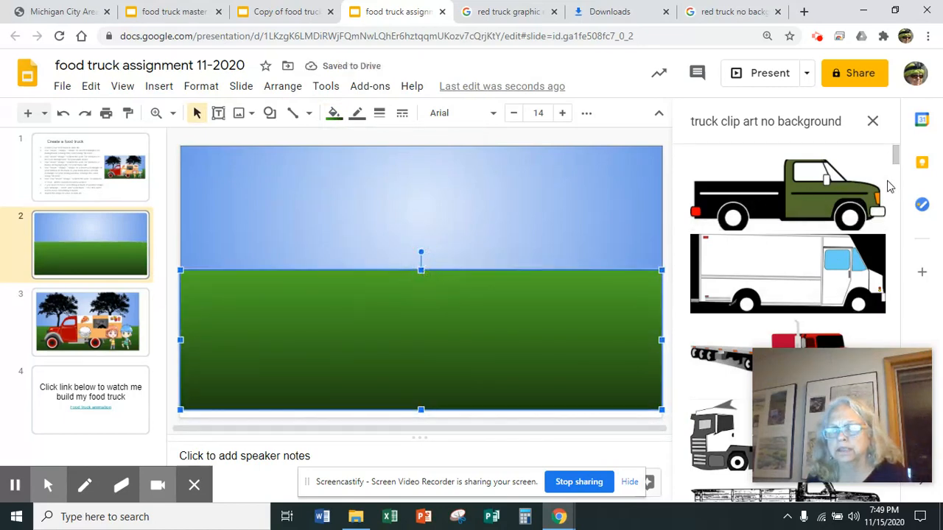
mouse_move(159, 85)
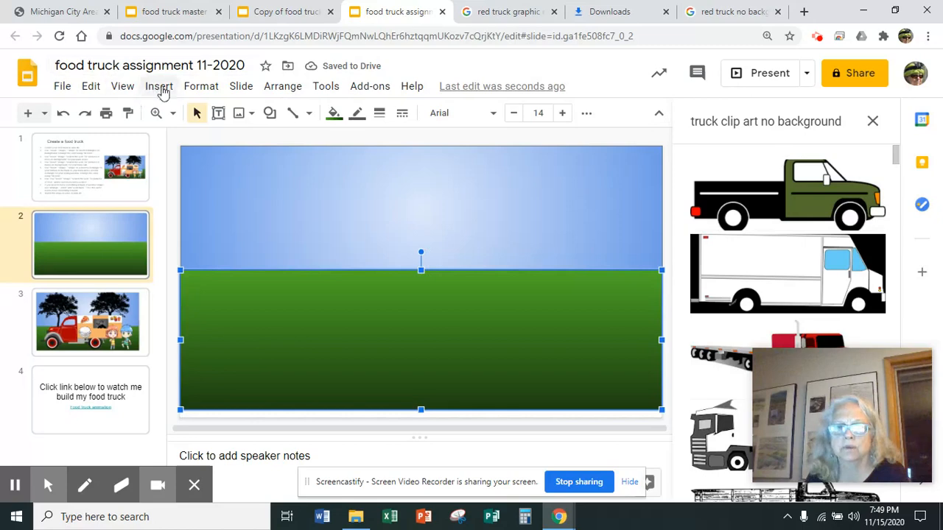
Step: Insert the white delivery truck clip art from the web image results
left_click(159, 85)
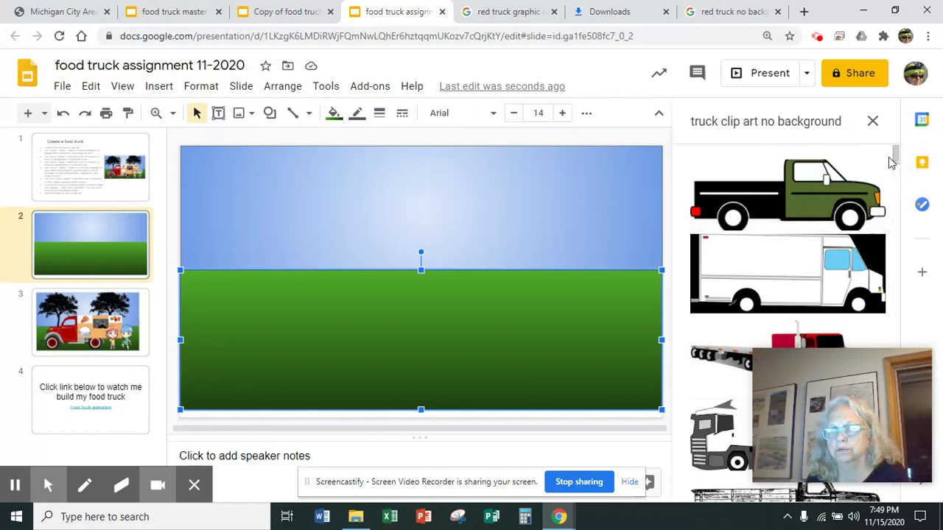
scroll("down", 3)
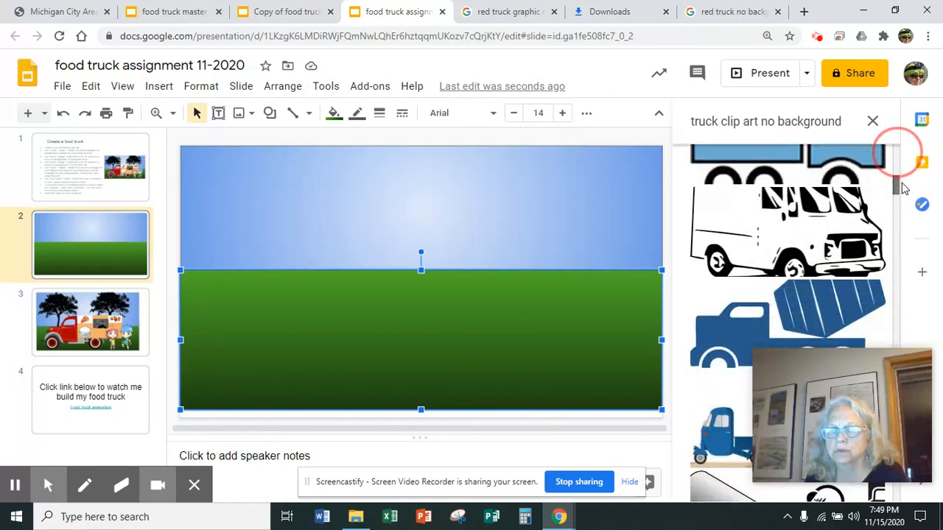
scroll("down", 3)
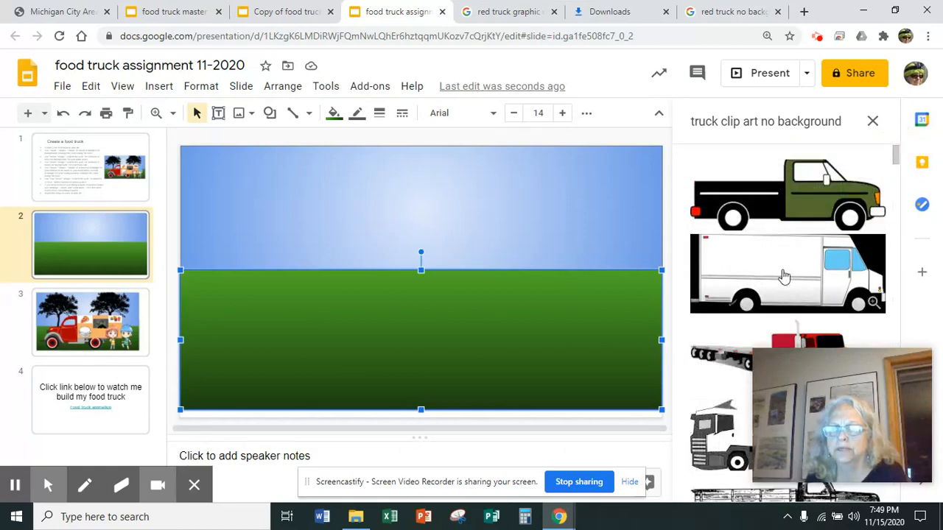
left_click(787, 274)
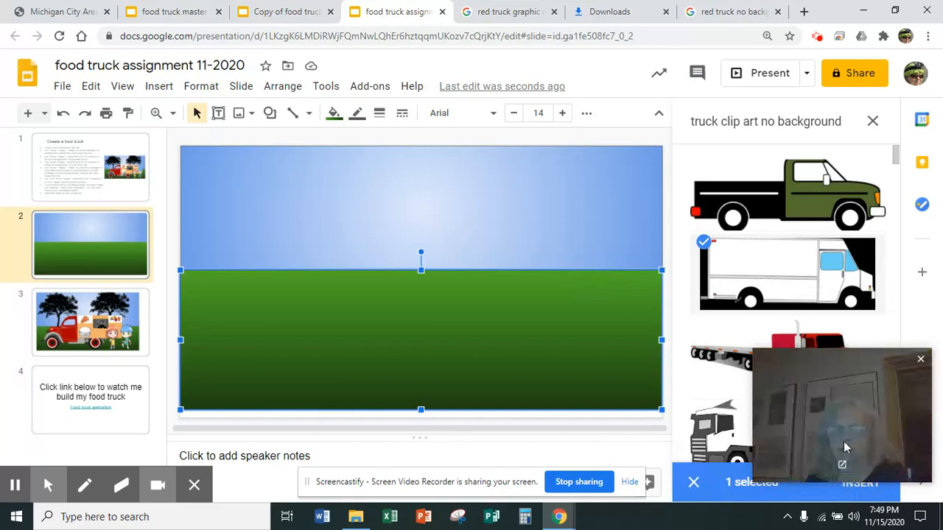
left_click(860, 483)
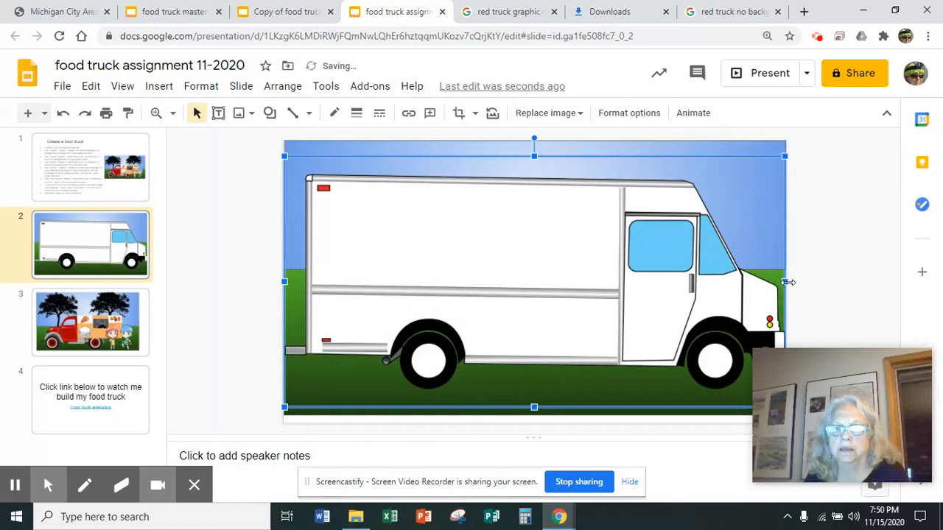
Step: Shrink the white truck picture, then delete it from the slide
left_click_drag(784, 281, 411, 281)
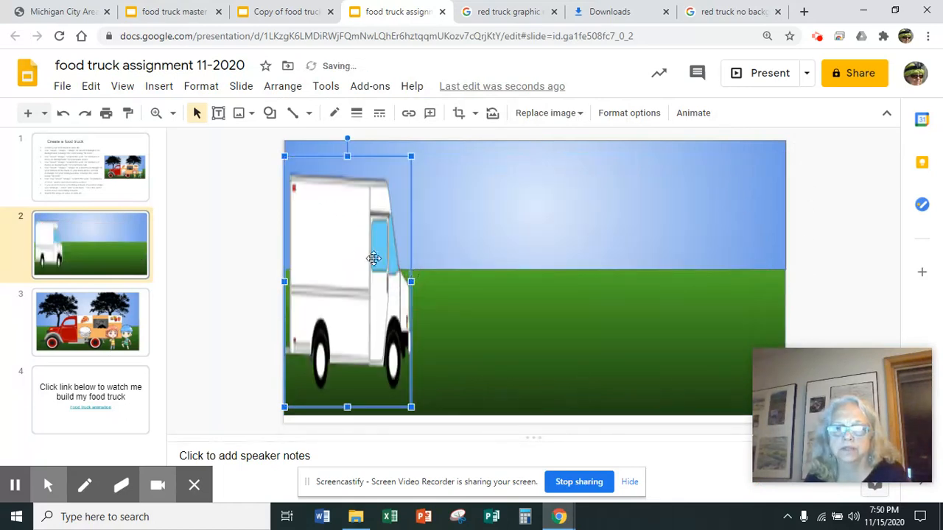
key("delete")
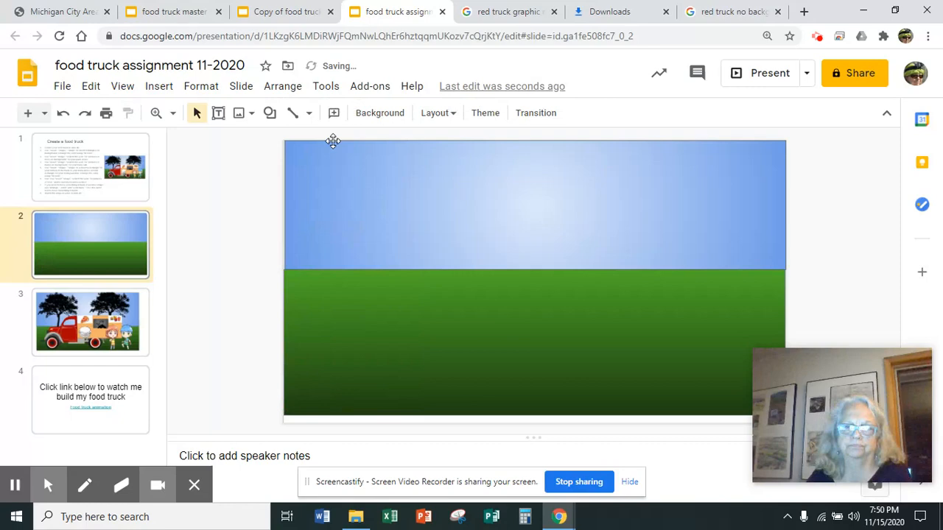
mouse_move(159, 86)
type("trees")
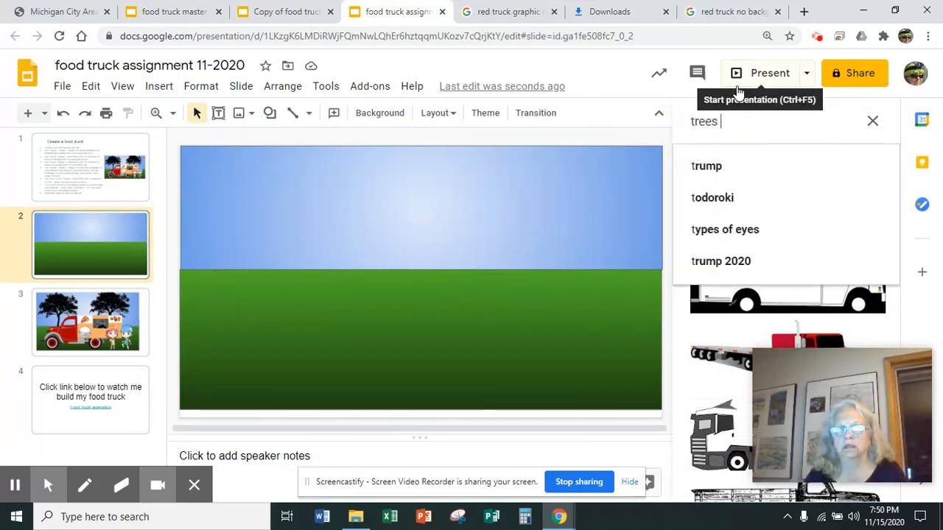
Step: Insert a black tree on the left horizon and duplicate it so two trees stand side by side
type("art no background")
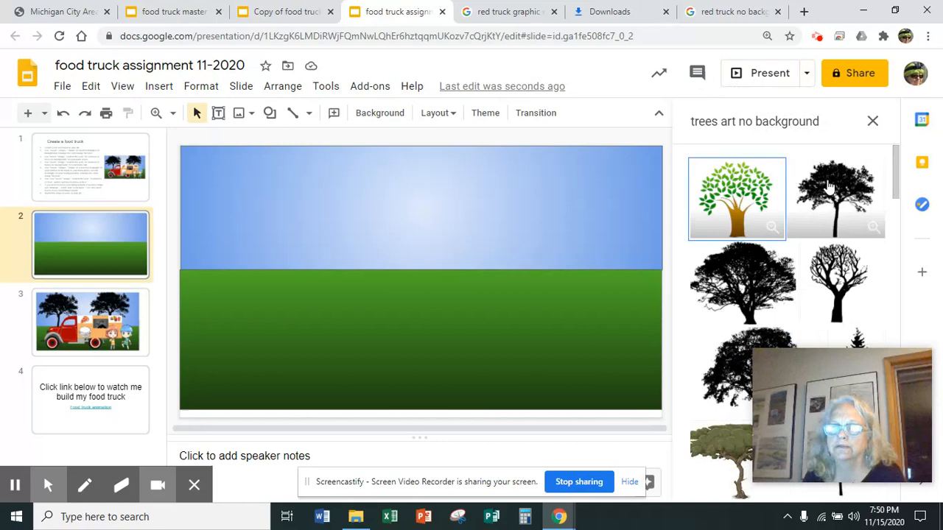
left_click(737, 198)
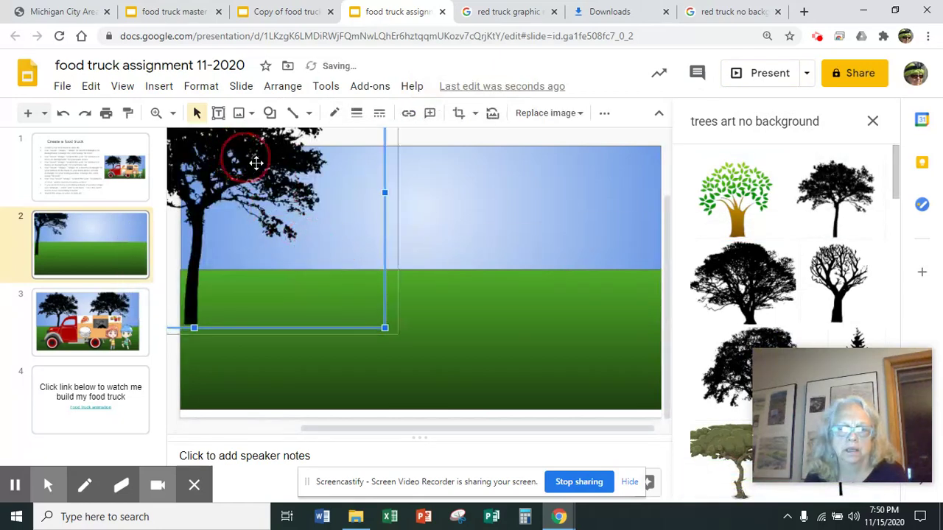
left_click_drag(256, 163, 435, 345)
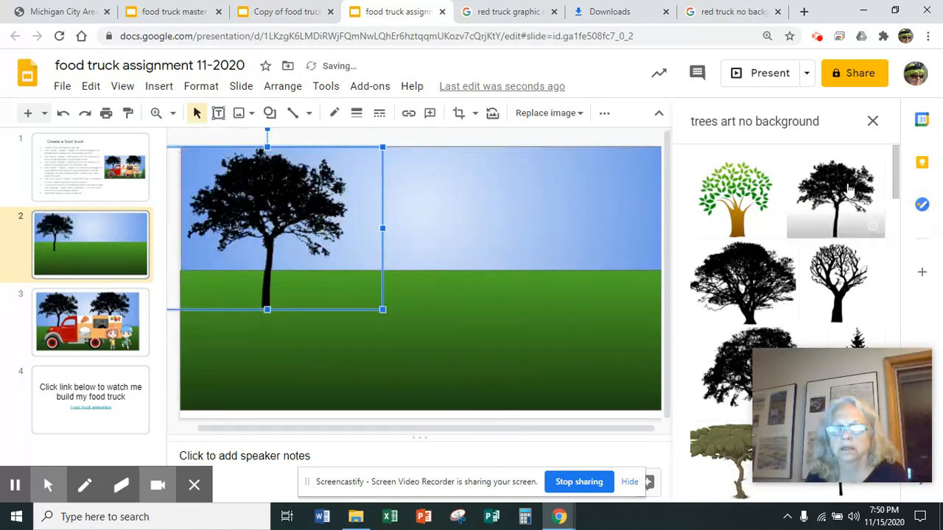
left_click(836, 197)
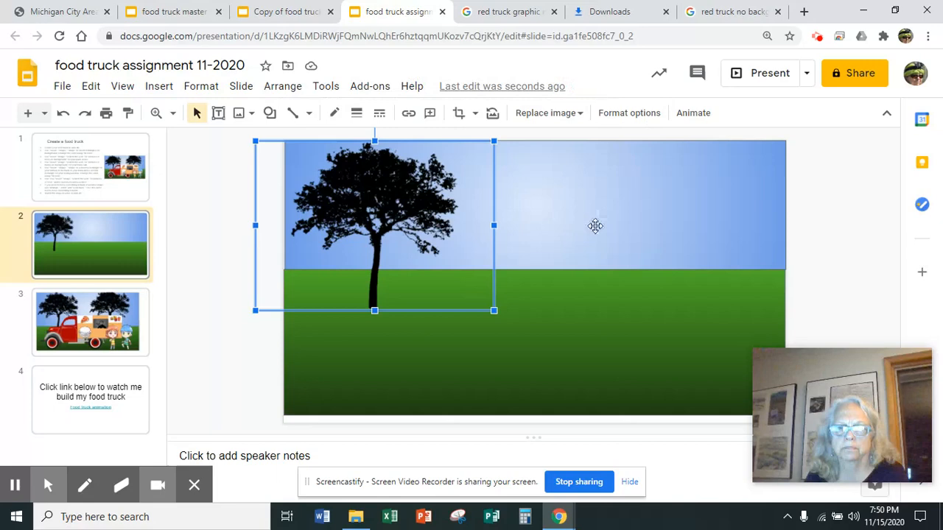
mouse_move(391, 195)
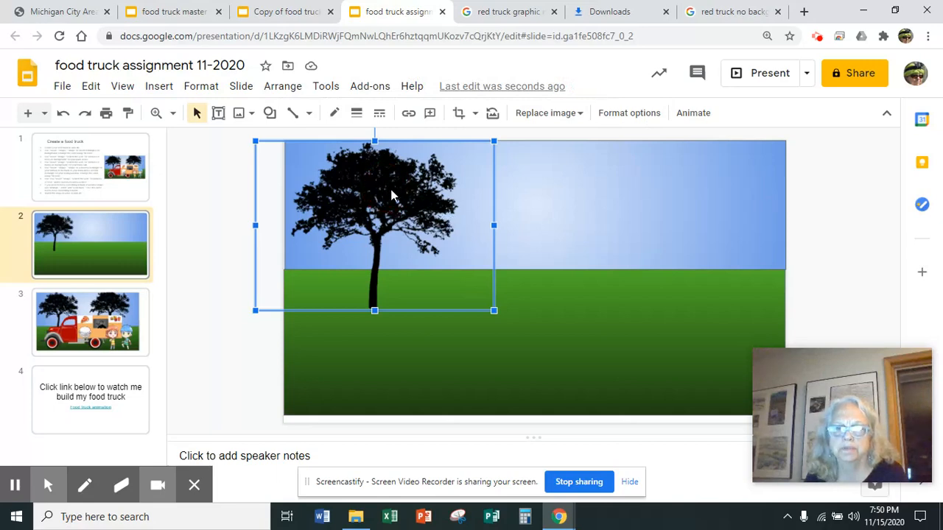
left_click(92, 86)
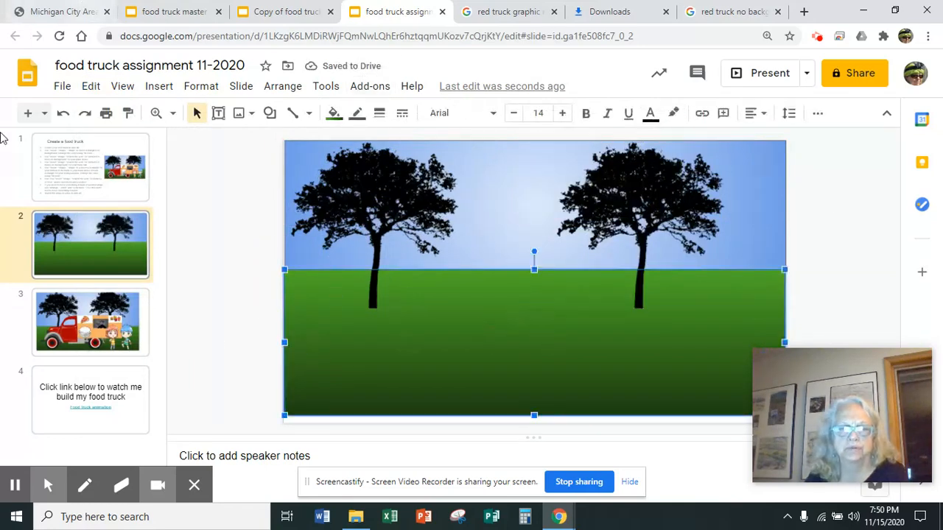
Step: Search 'truck art no background' and insert the teal pickup with pumpkins between the trees
left_click(159, 85)
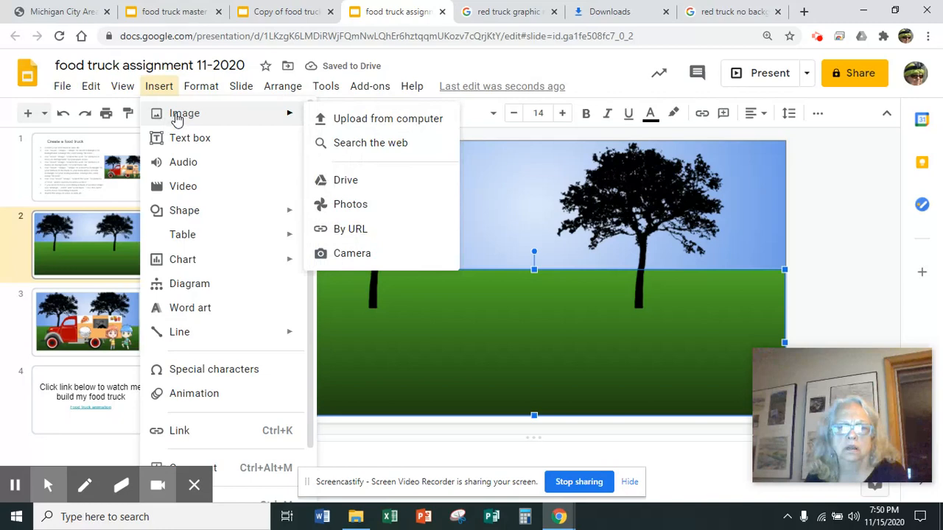
left_click(369, 141)
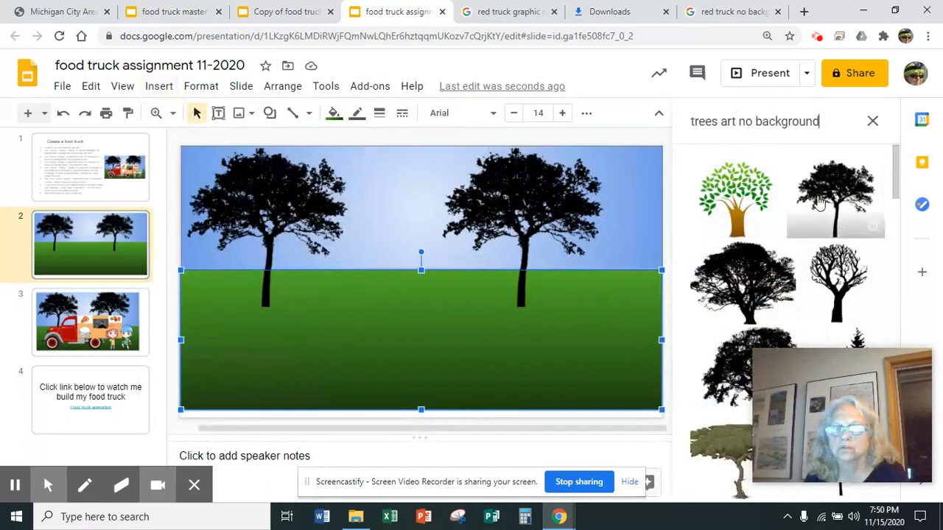
triple_click(754, 121)
type("truck ar")
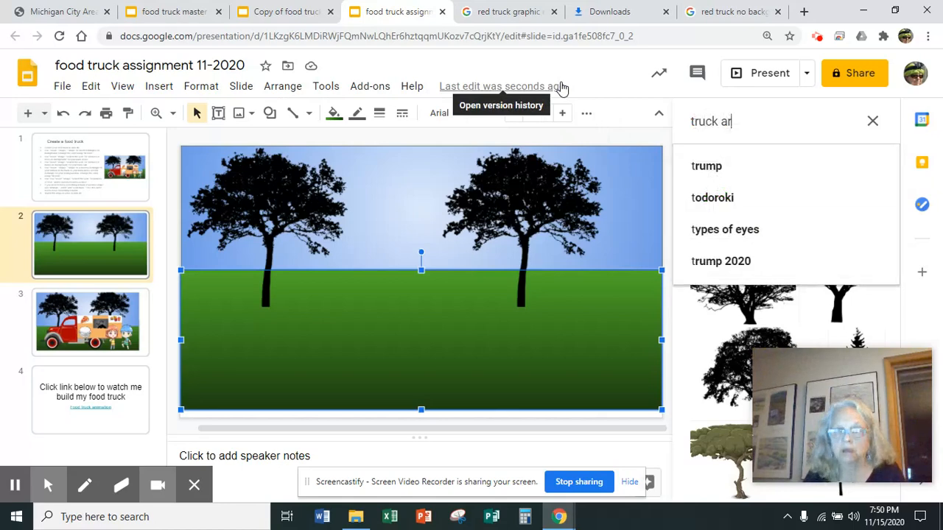
type("no background")
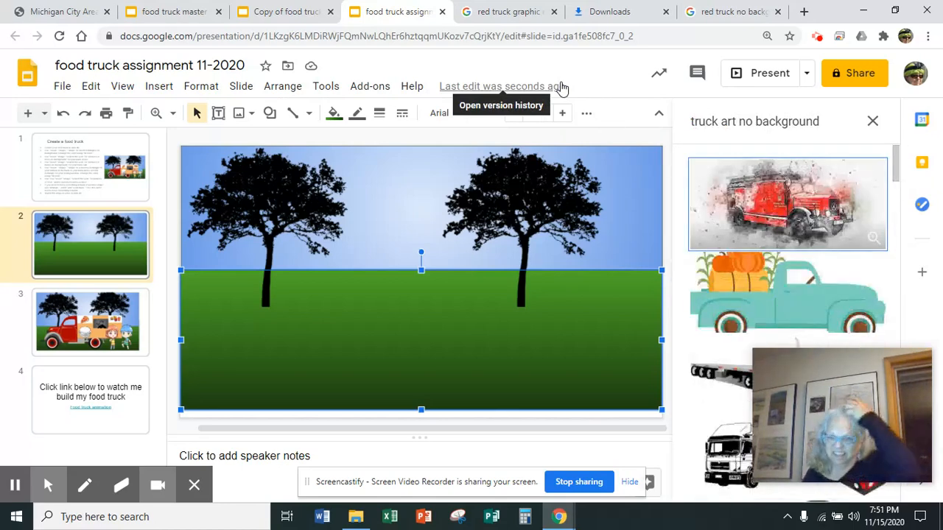
left_click(787, 292)
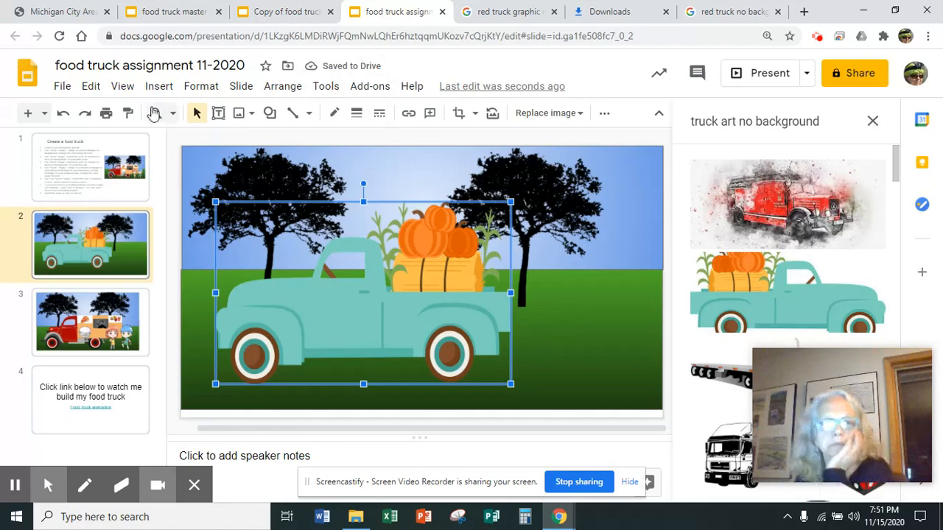
Step: Draw an orange-filled rectangle fitted over the truck's cargo bed
left_click(270, 111)
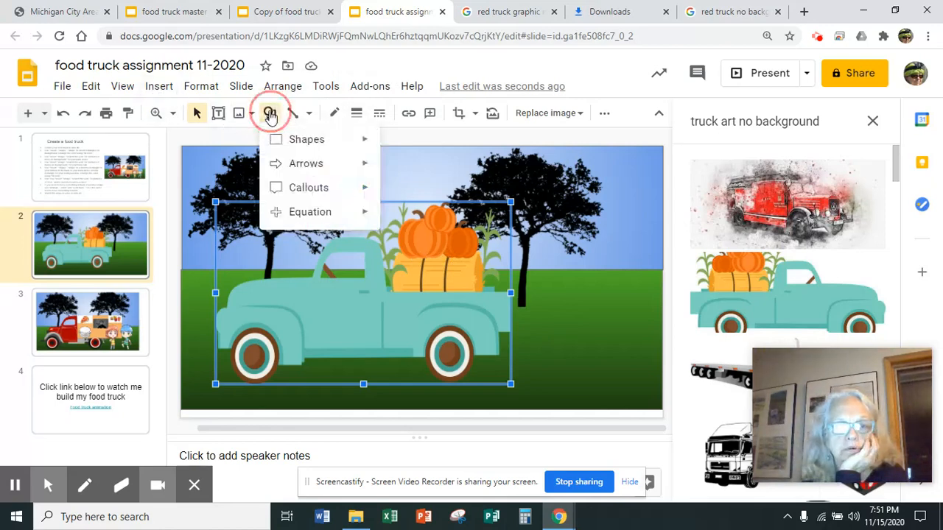
left_click(307, 138)
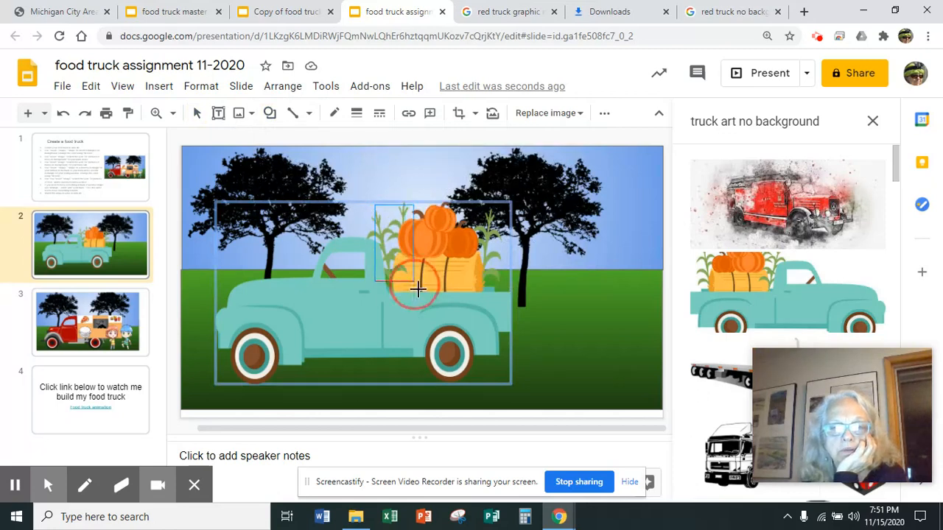
left_click_drag(418, 288, 617, 318)
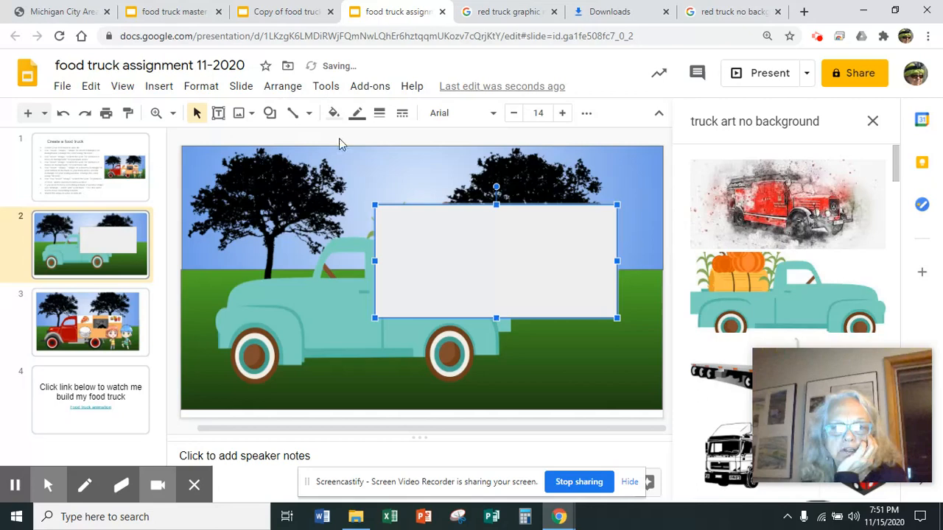
left_click(333, 112)
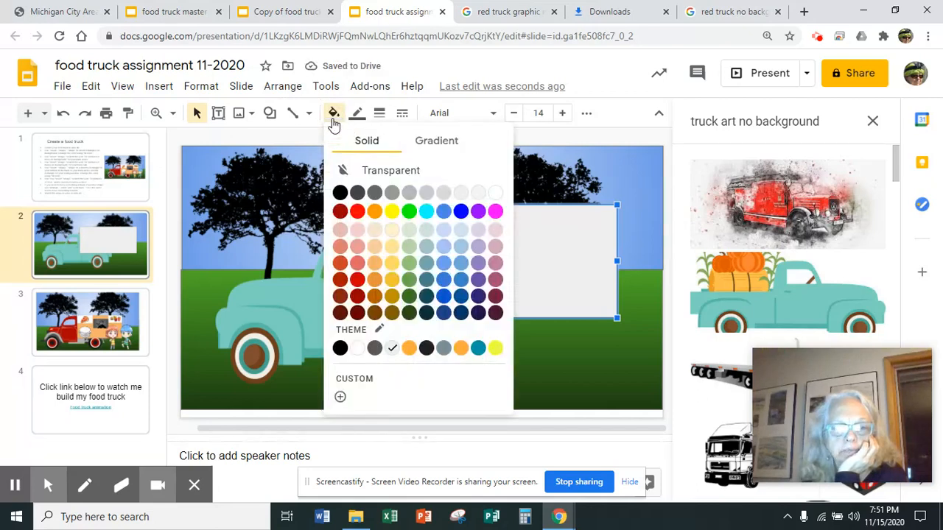
mouse_move(395, 287)
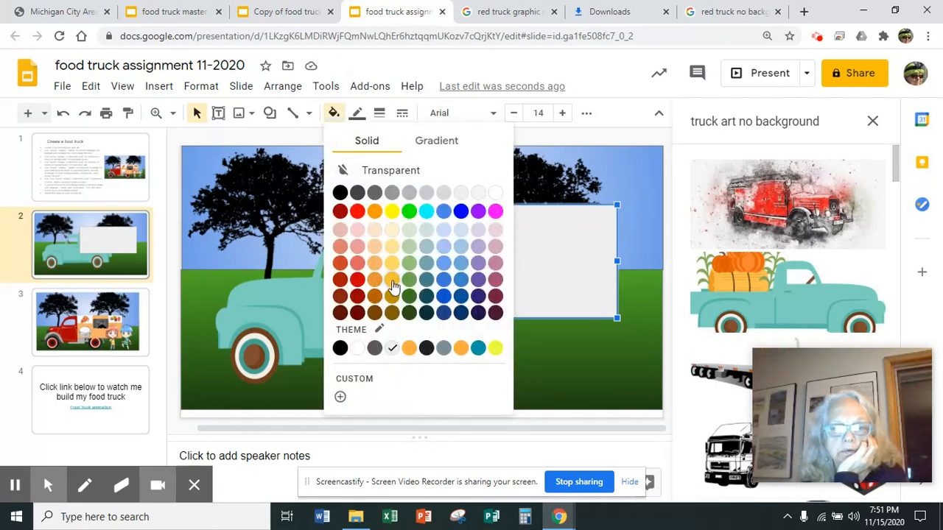
left_click(392, 279)
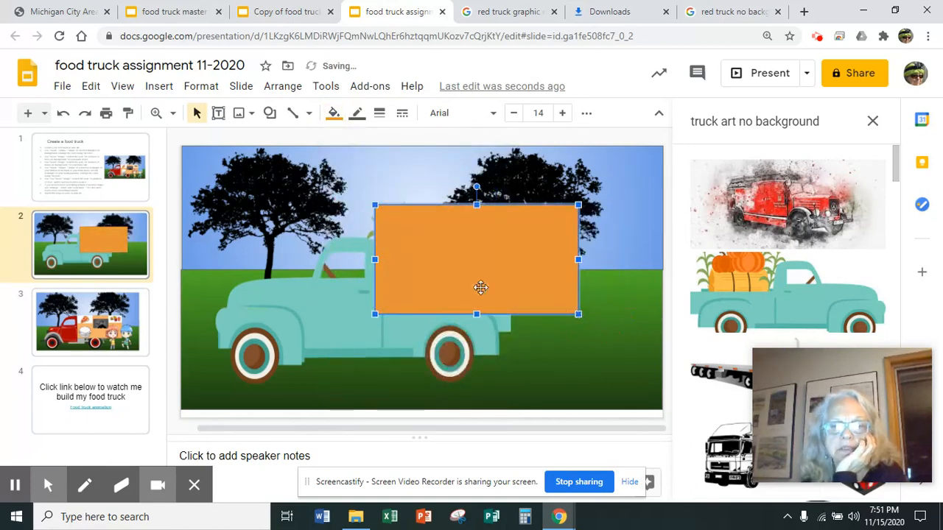
left_click_drag(478, 315, 479, 318)
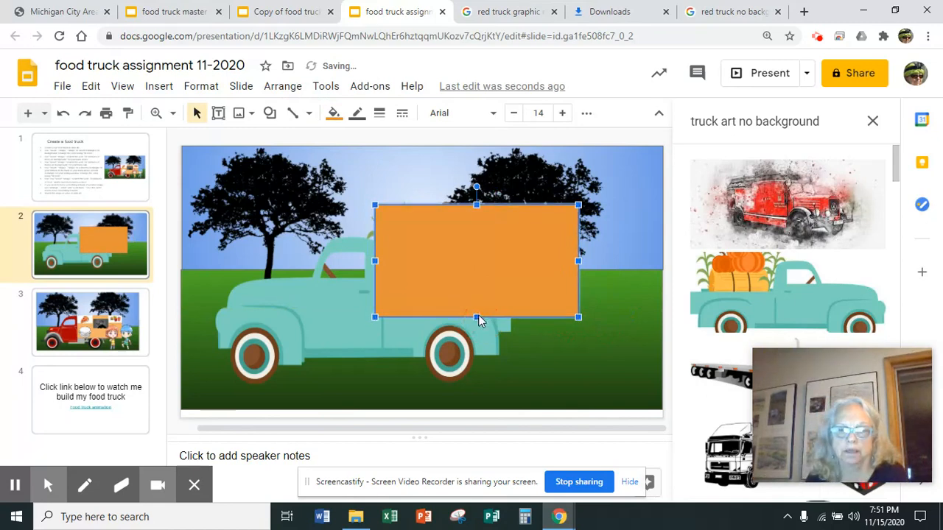
mouse_move(309, 318)
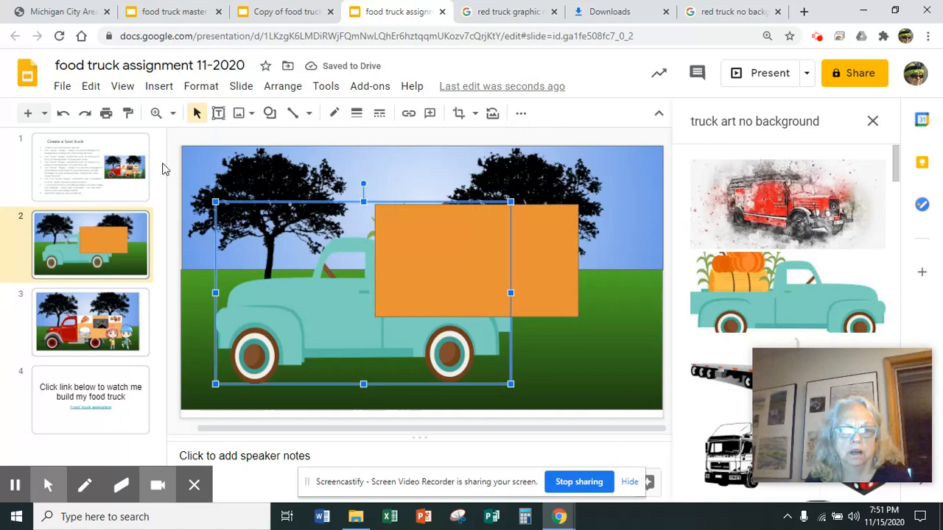
mouse_move(330, 257)
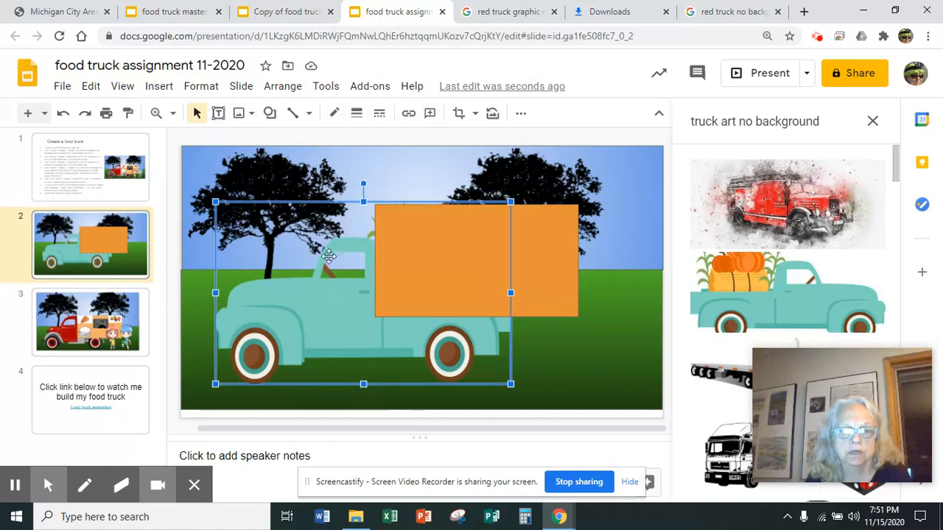
Step: Recolour the grass rectangle to a lighter, muted green
left_click(476, 262)
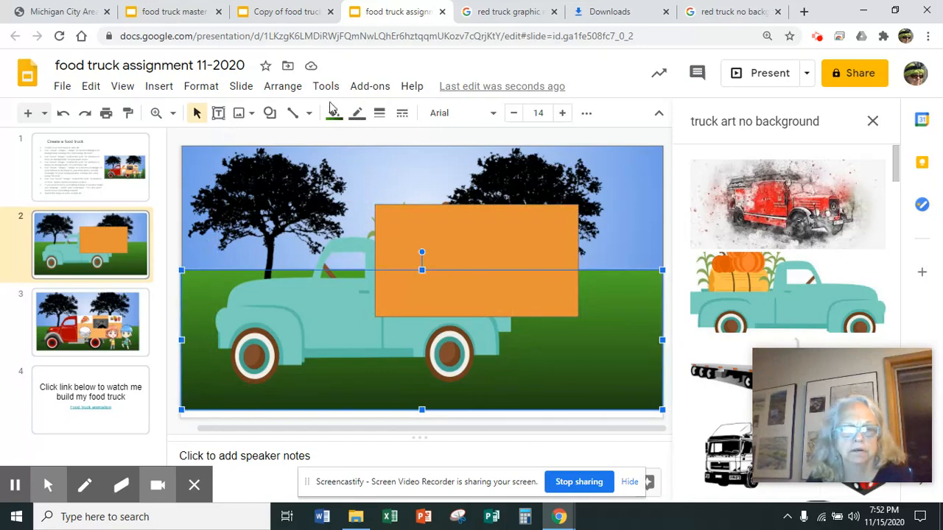
left_click(333, 112)
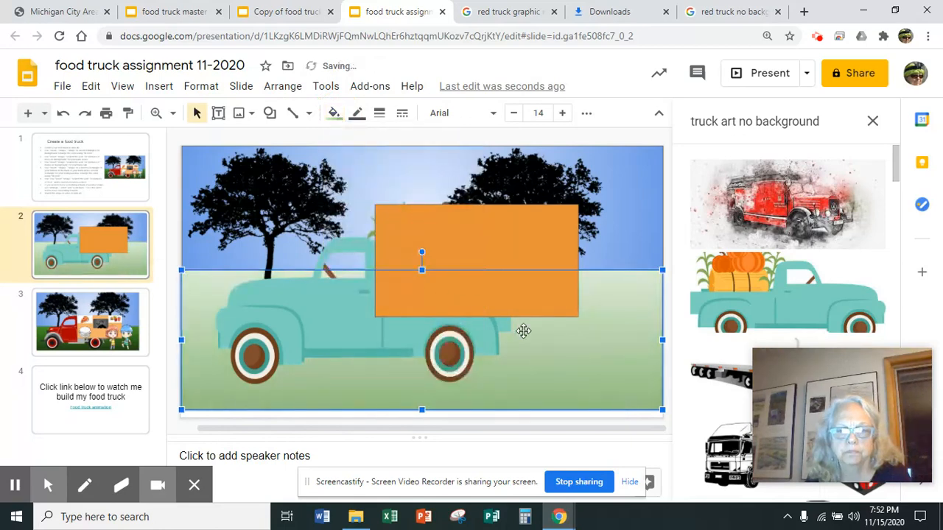
left_click(333, 112)
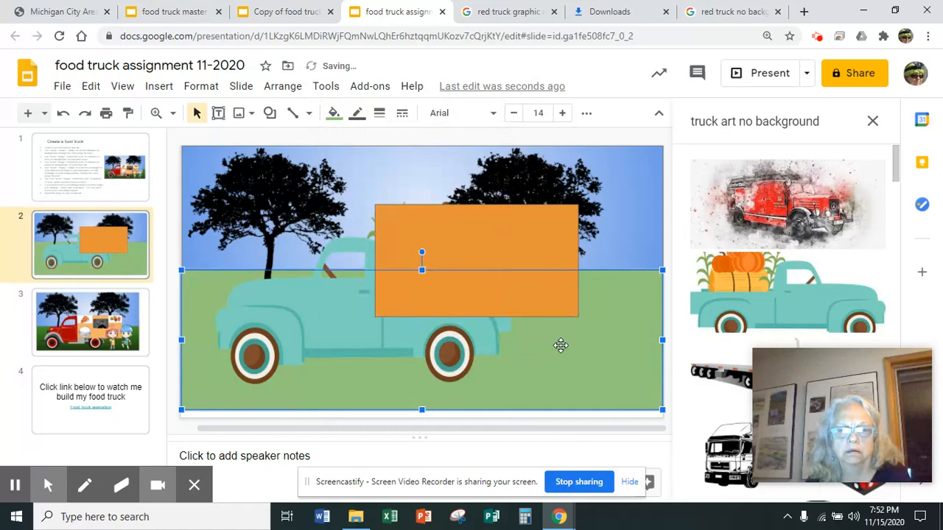
mouse_move(91, 336)
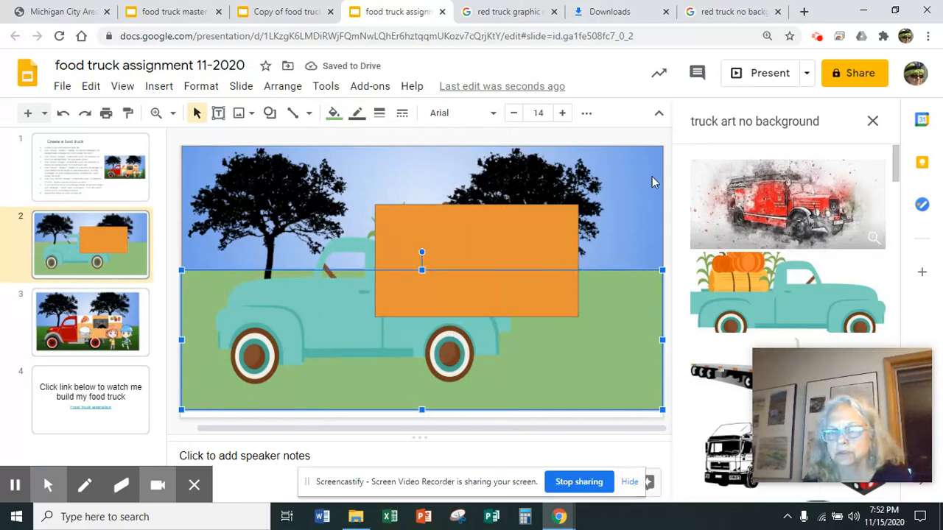
Step: Add a small outlined rectangle on the orange box as the serving window
left_click(159, 85)
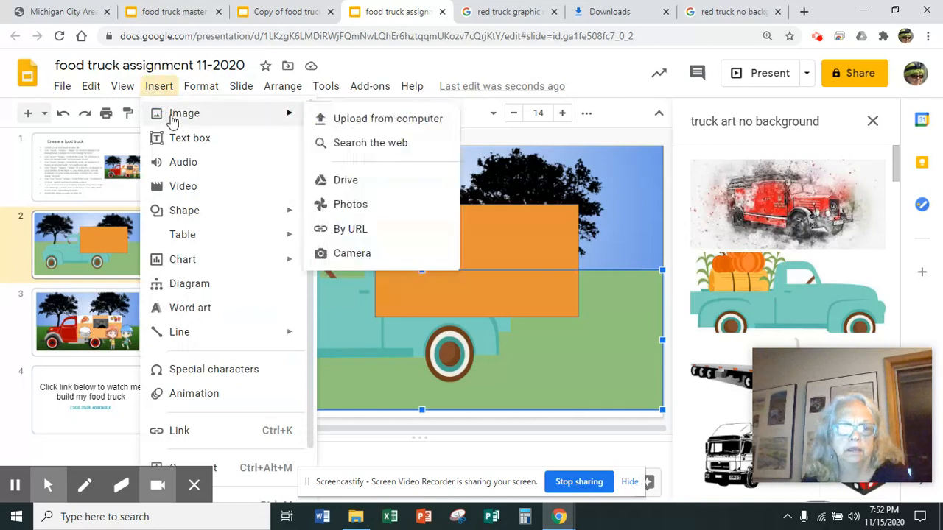
left_click(184, 209)
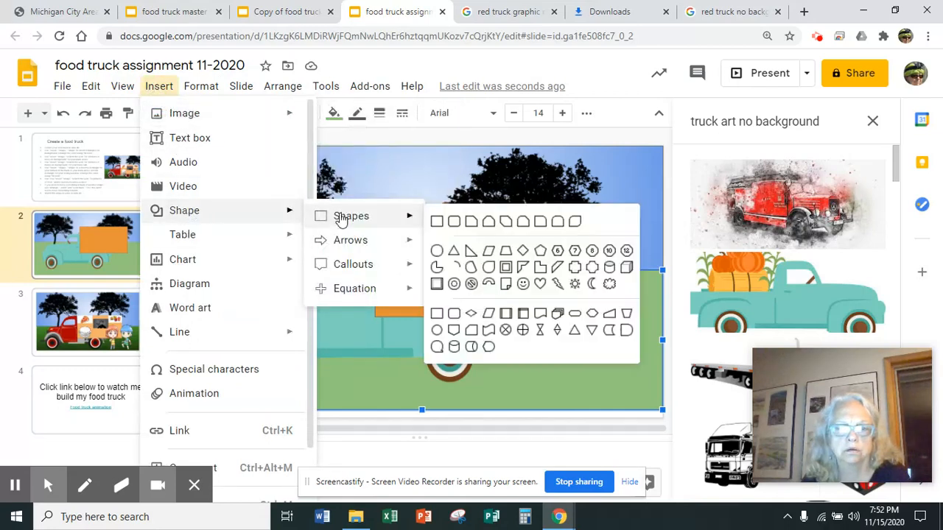
left_click(454, 221)
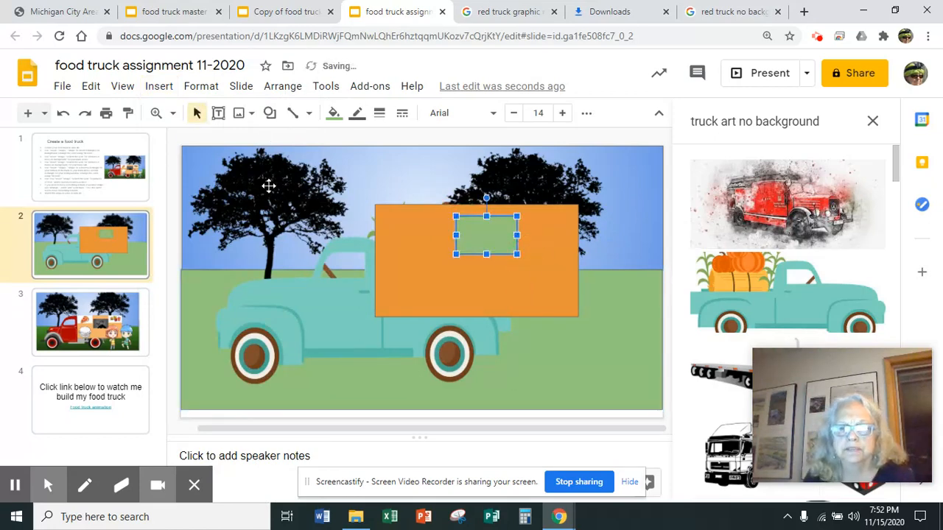
left_click(159, 86)
type("food art")
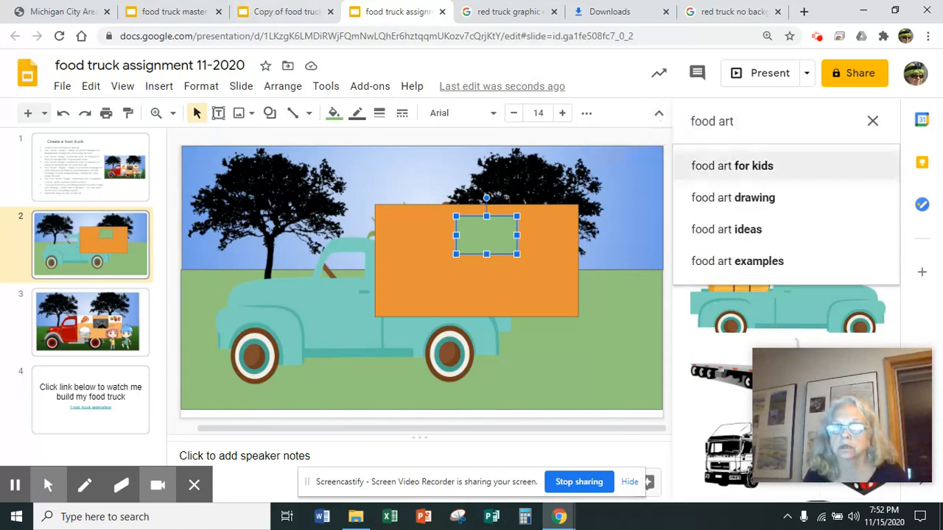
Step: Search 'food art no background' and insert the hamburger clip art
type("no b")
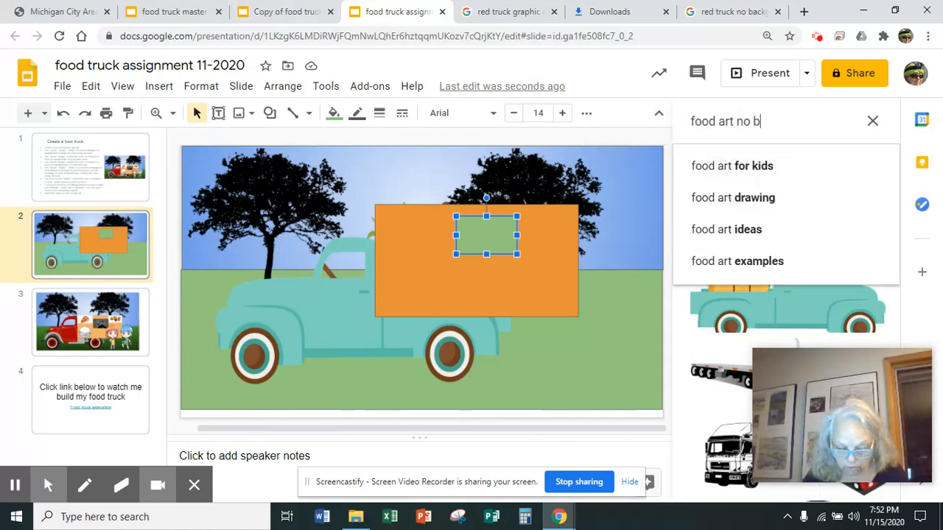
type("ackground")
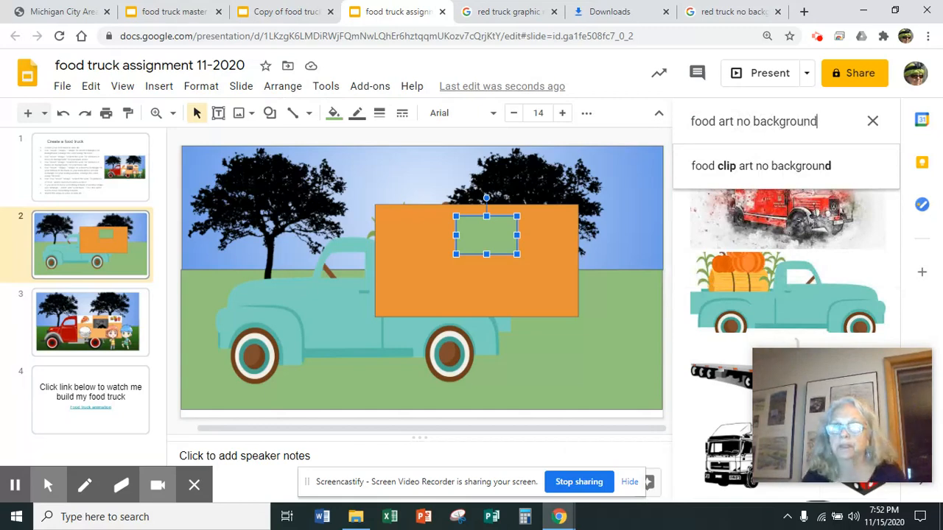
key("Return")
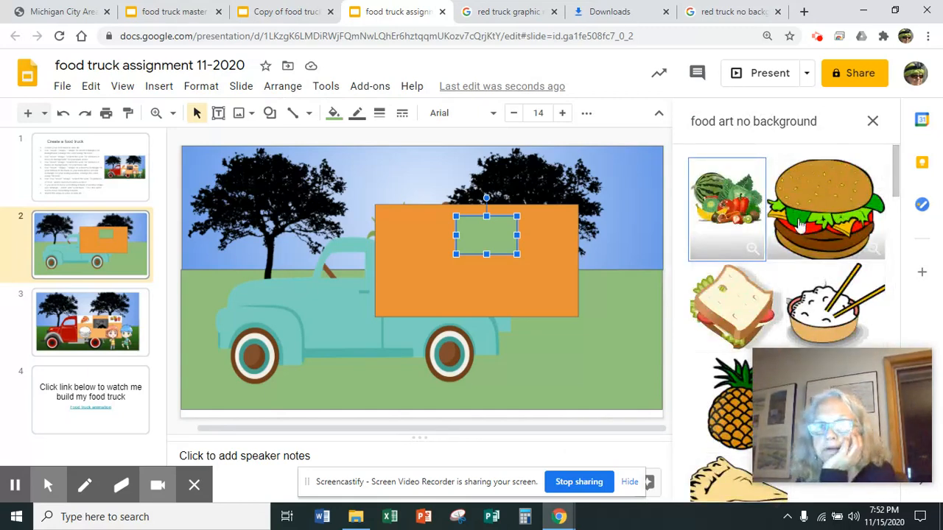
left_click(825, 209)
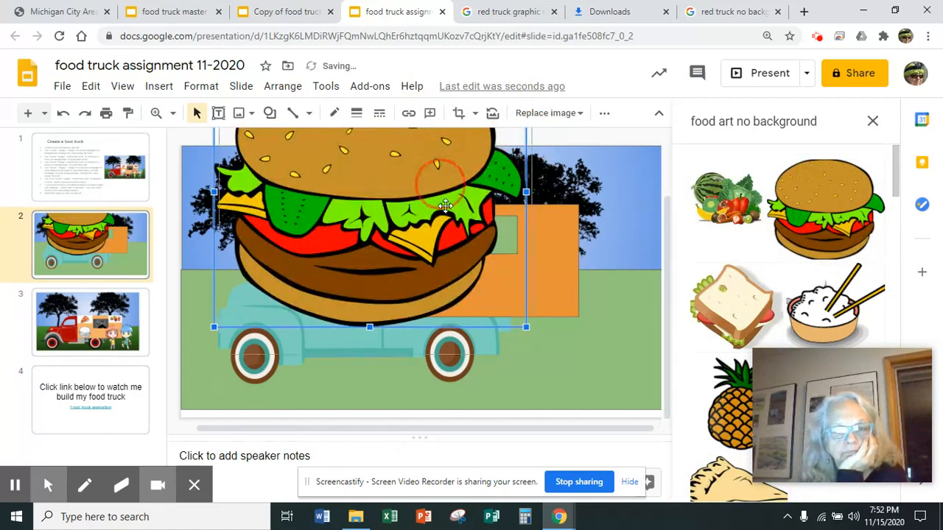
Step: Shrink the hamburger small and place it on the orange box's upper left corner
left_click_drag(445, 205, 407, 253)
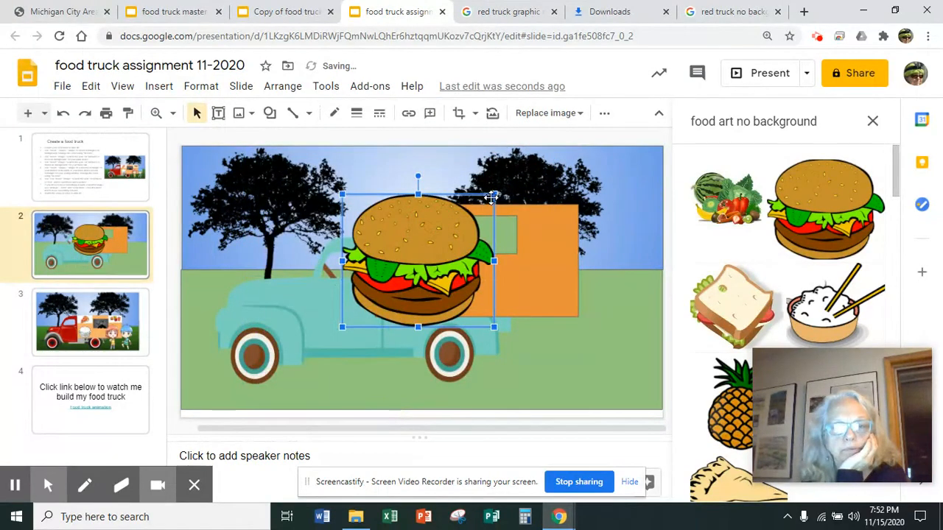
left_click_drag(419, 262, 457, 286)
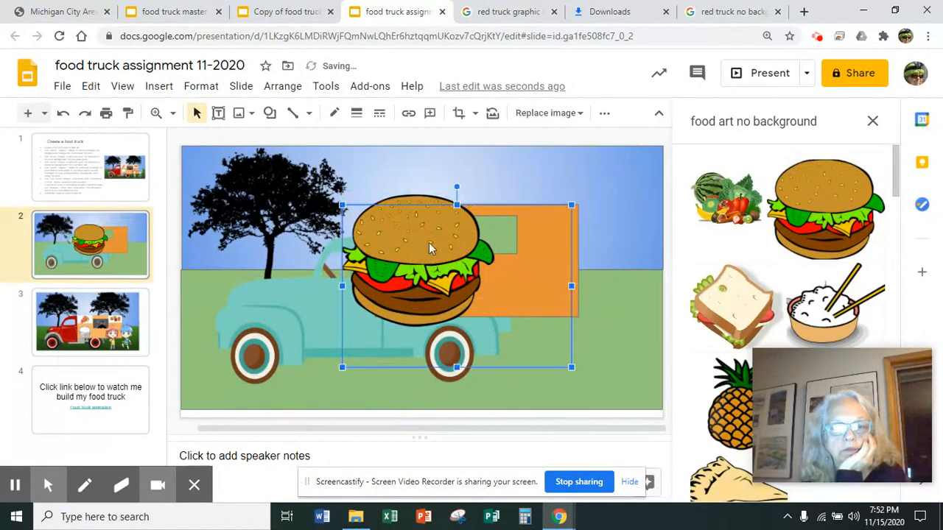
left_click_drag(572, 206, 572, 206)
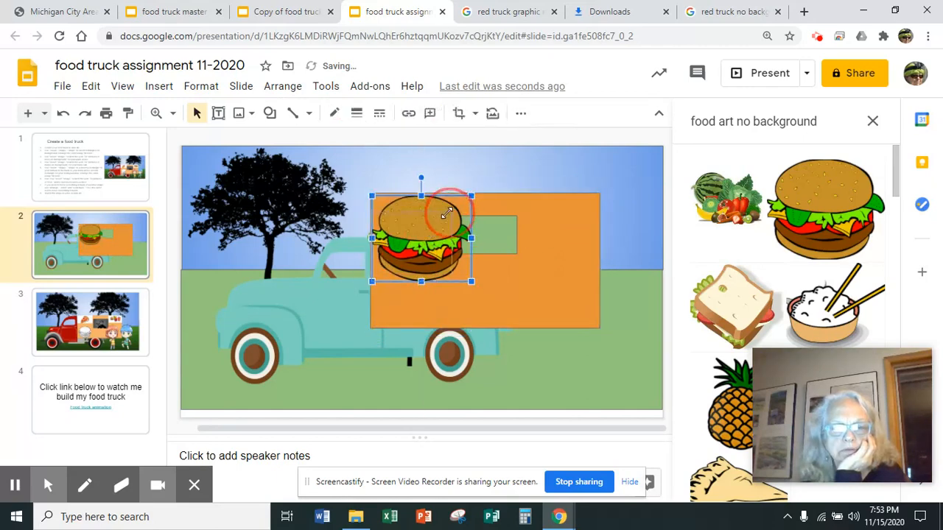
left_click_drag(422, 237, 404, 227)
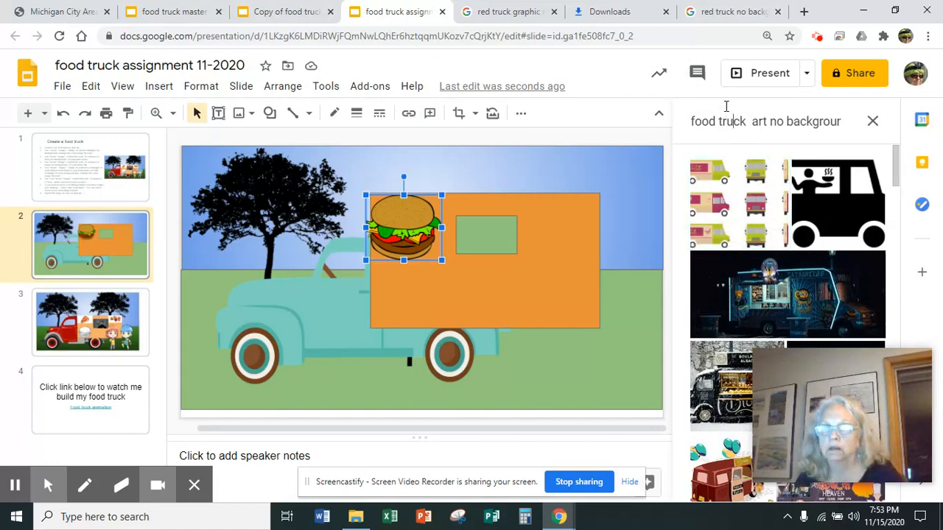
Step: Search 'food clip art no background' and scroll the results to the hot dog
left_click(737, 204)
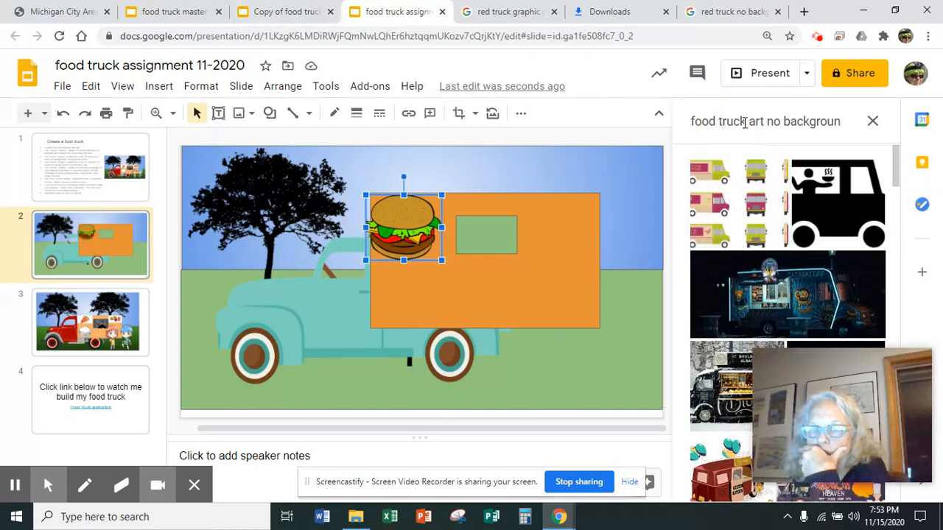
double_click(732, 121)
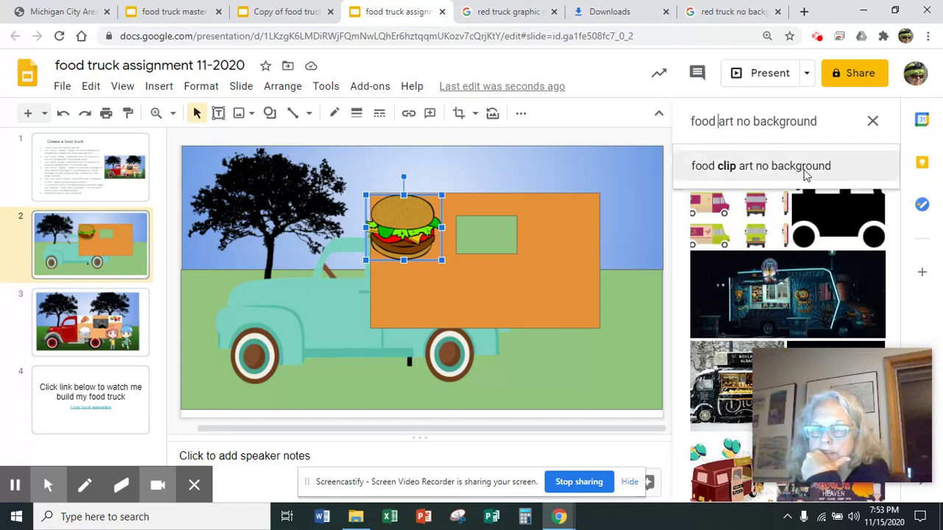
left_click(761, 165)
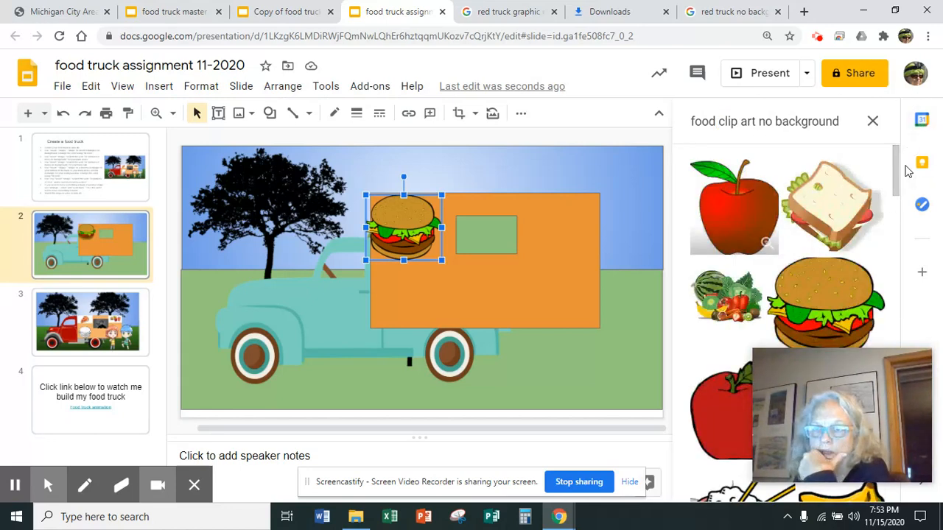
scroll("down", 3)
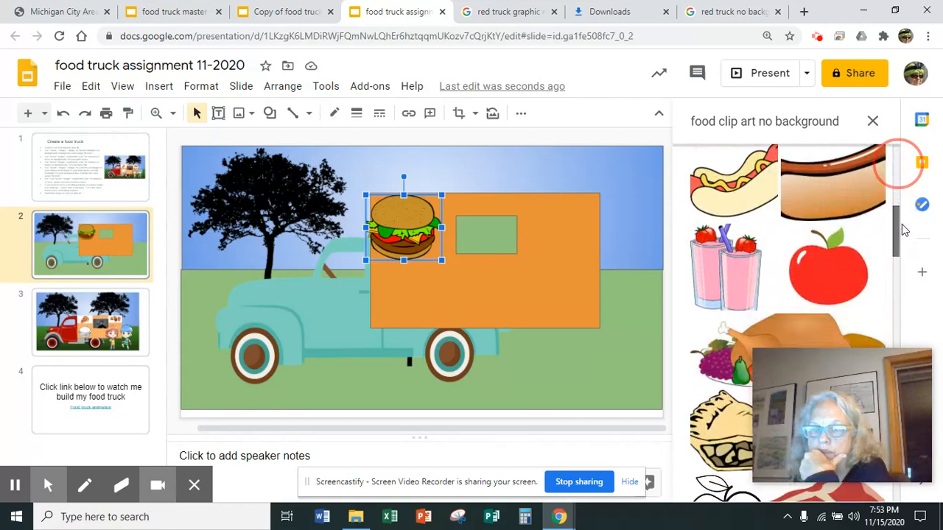
Step: Insert the hot dog clip art, shrink it small and tuck it into the orange box's top-right corner
left_click(732, 189)
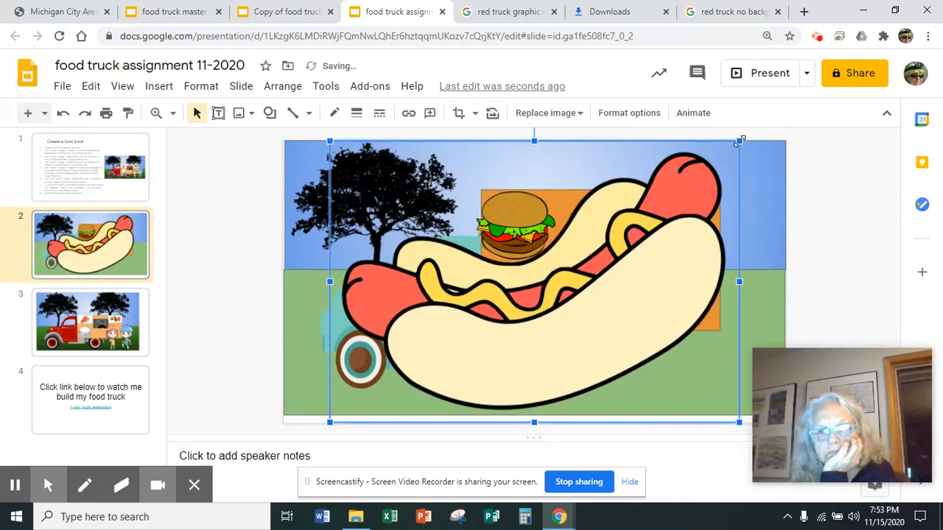
left_click_drag(534, 282, 391, 361)
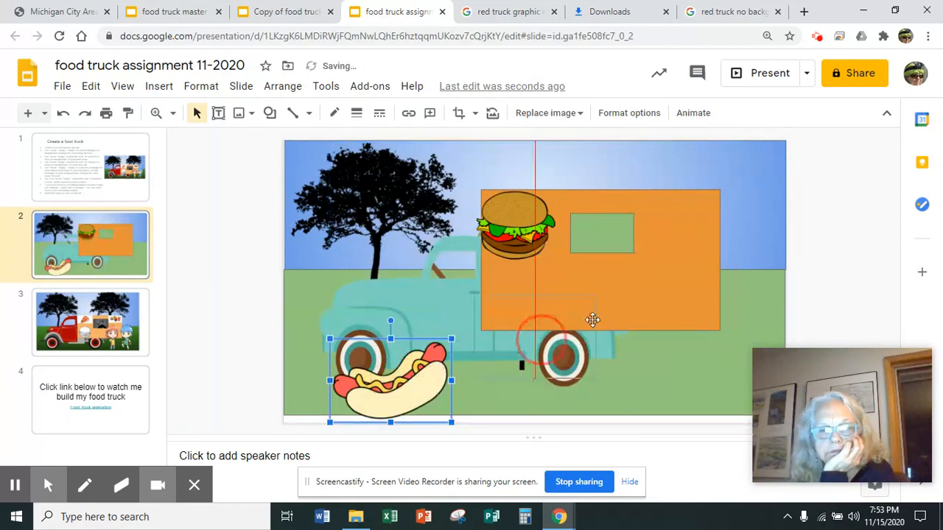
left_click_drag(391, 361, 693, 210)
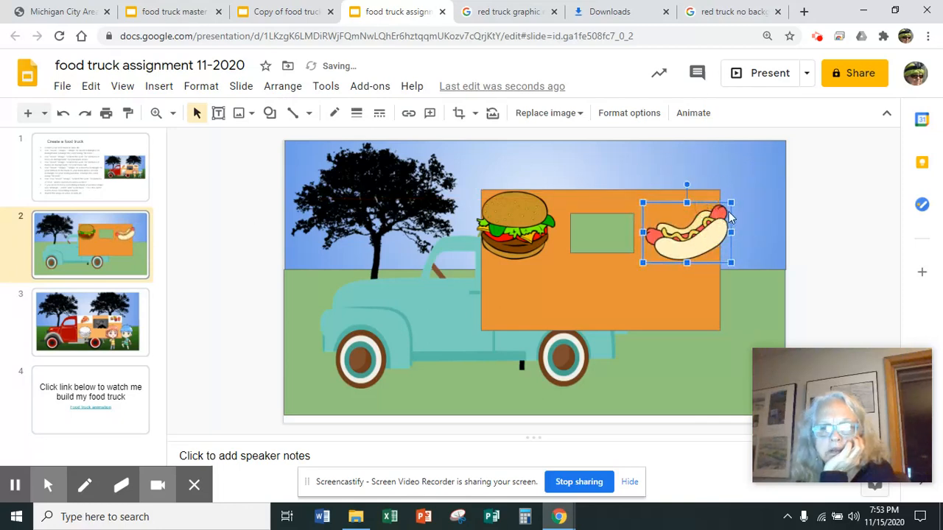
left_click_drag(685, 233, 681, 221)
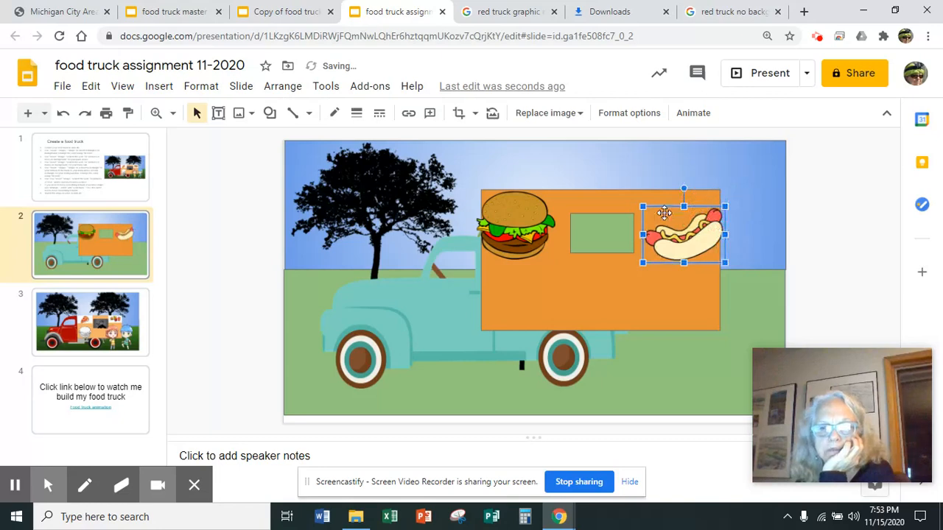
left_click_drag(666, 214, 674, 227)
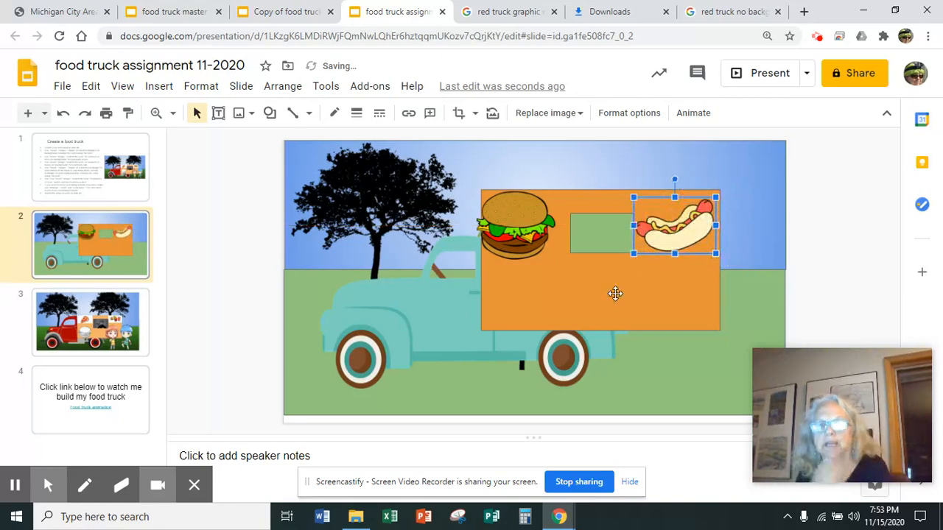
left_click(601, 233)
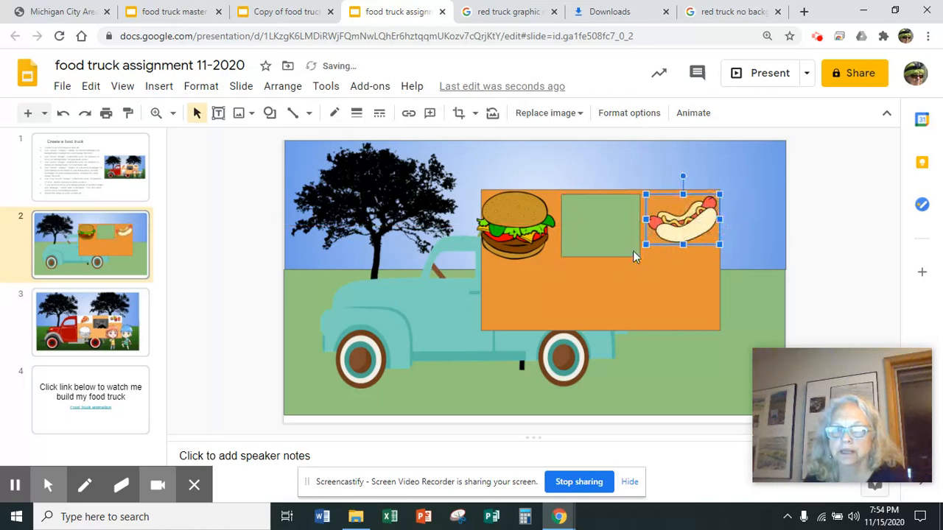
mouse_move(546, 282)
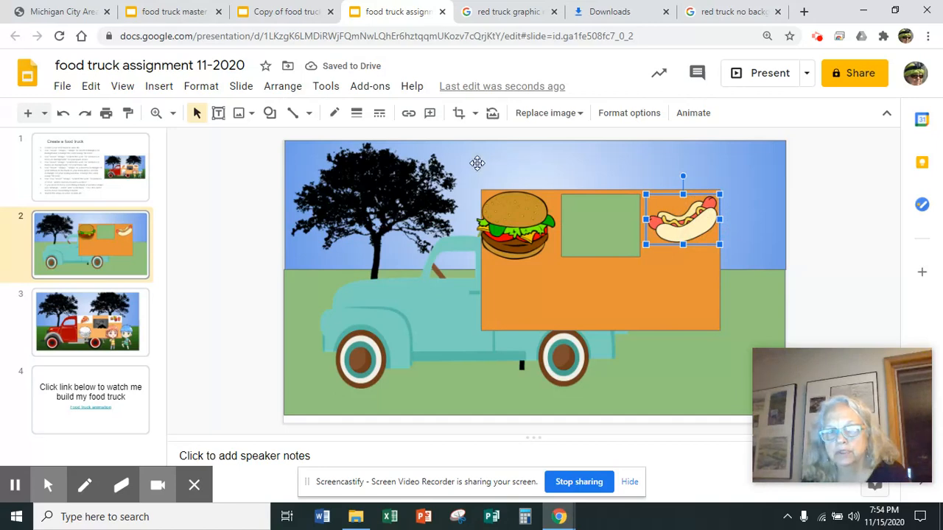
mouse_move(720, 288)
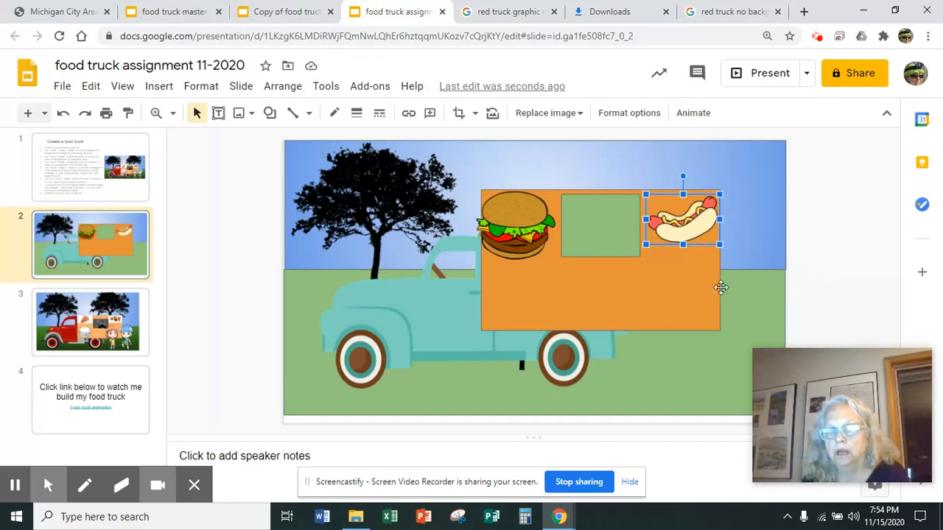
Step: Search web images for "anime" from the Insert menu and browse the results
left_click(159, 86)
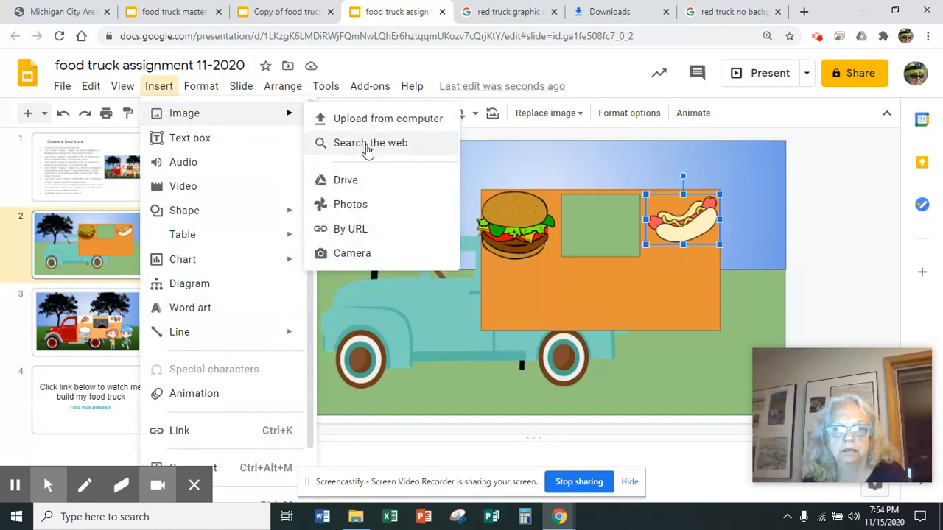
left_click(370, 142)
type("anim")
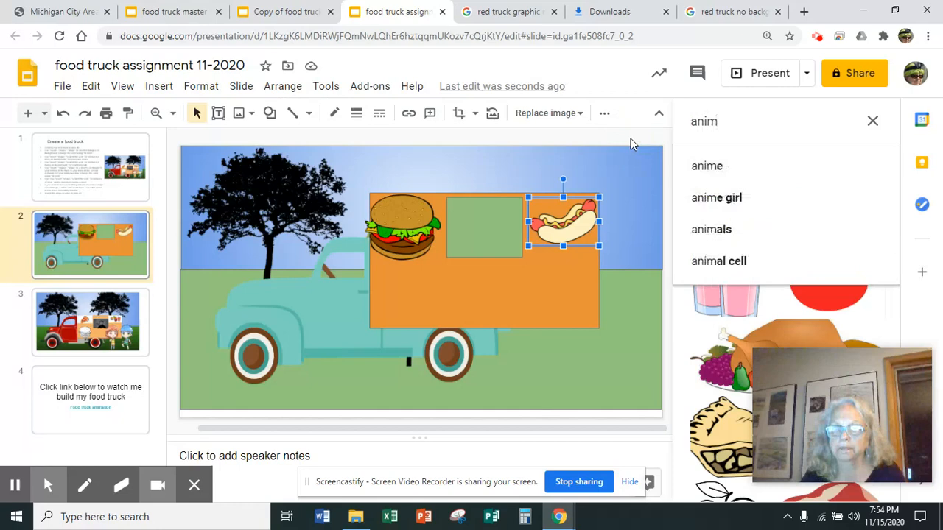
left_click(707, 165)
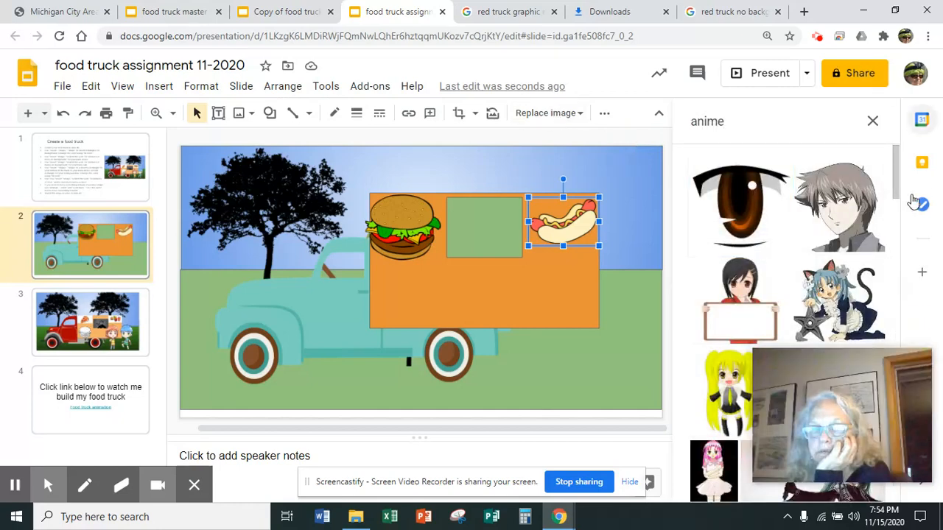
scroll("down", 3)
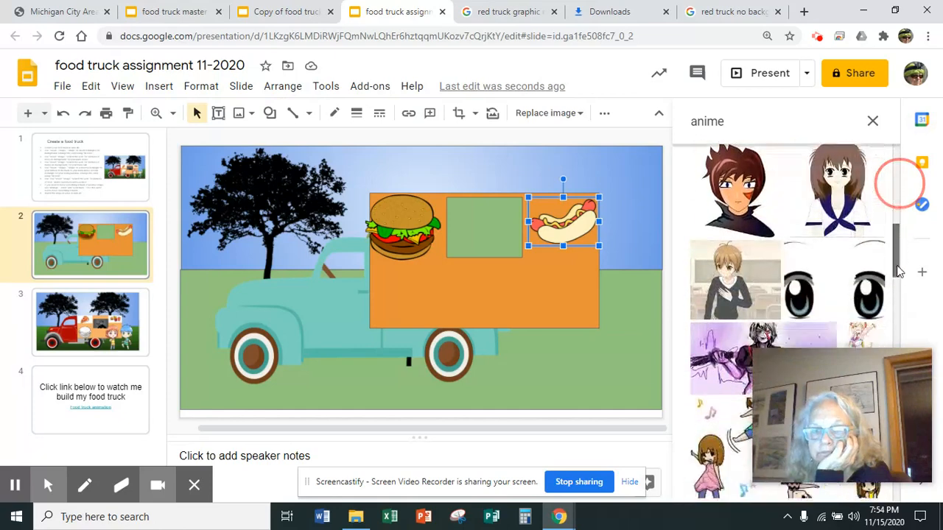
scroll("down", 3)
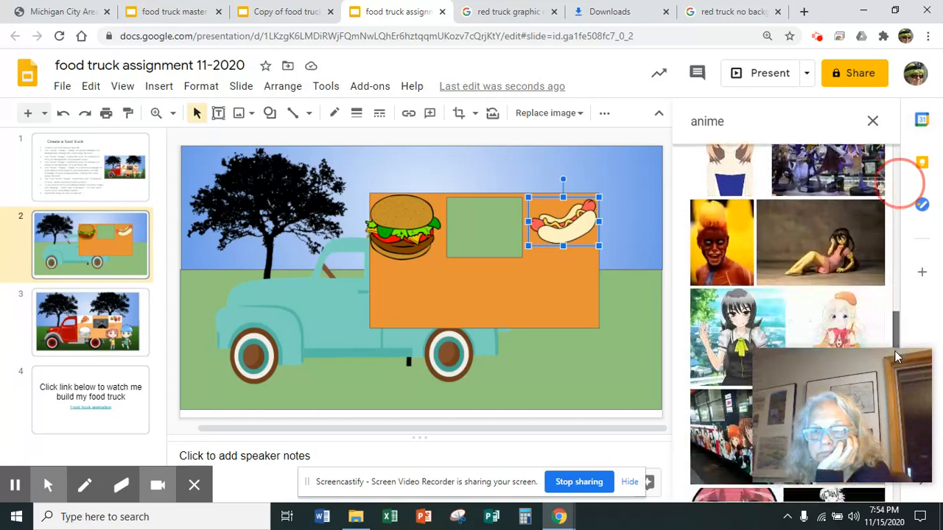
scroll("down", 3)
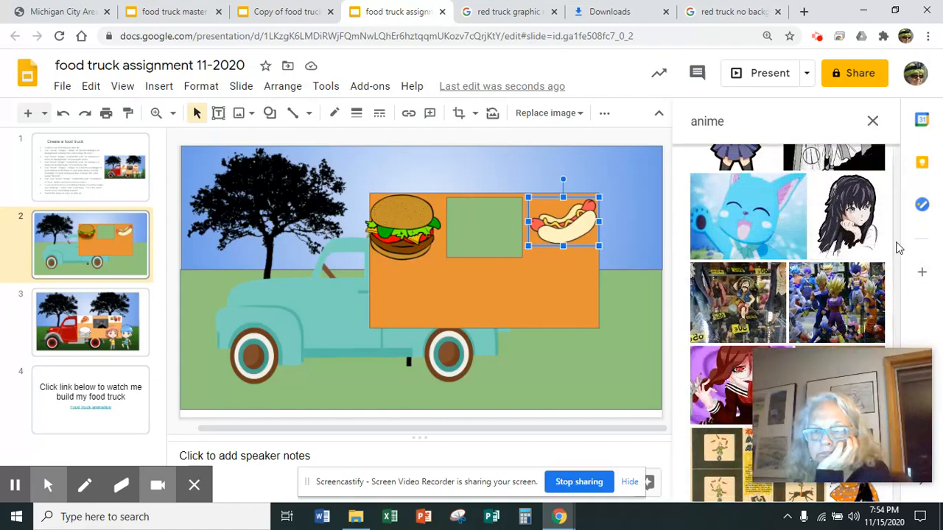
scroll("down", 3)
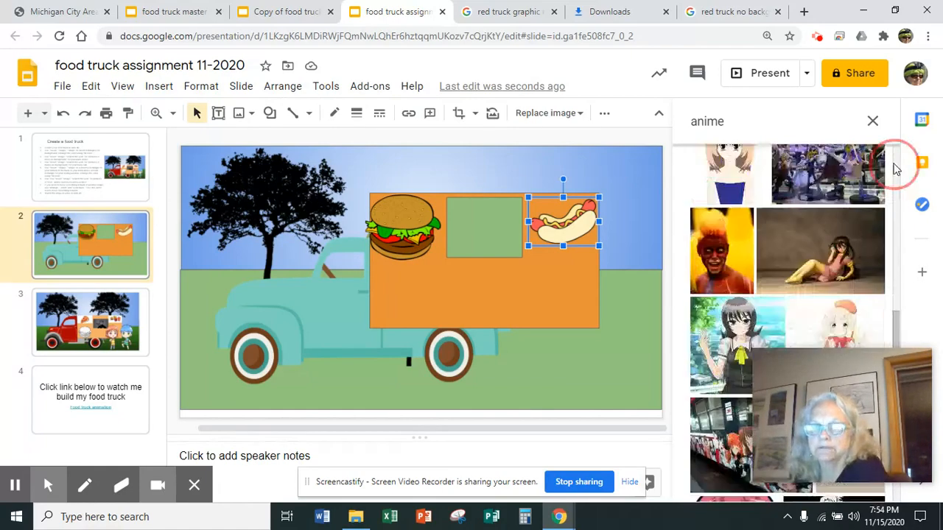
Step: Refine the image search to "anime no background"
left_click(752, 121)
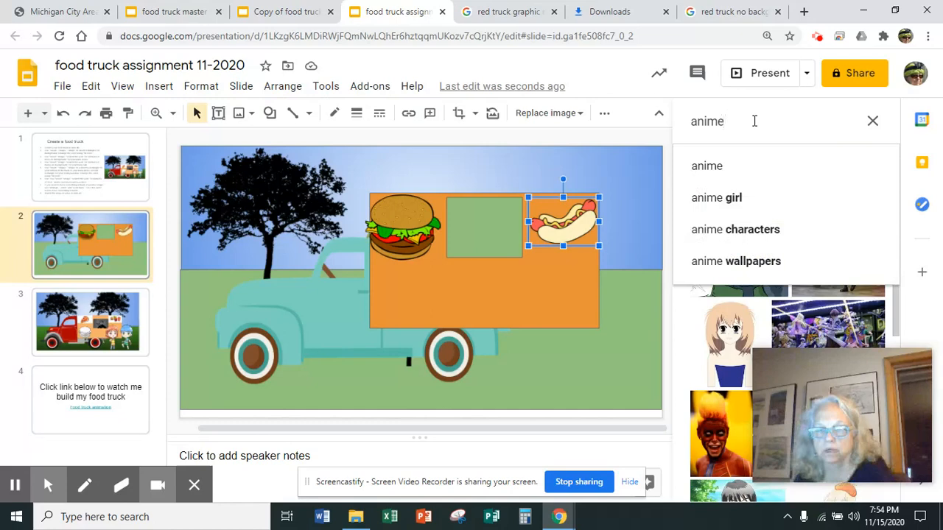
type("no background")
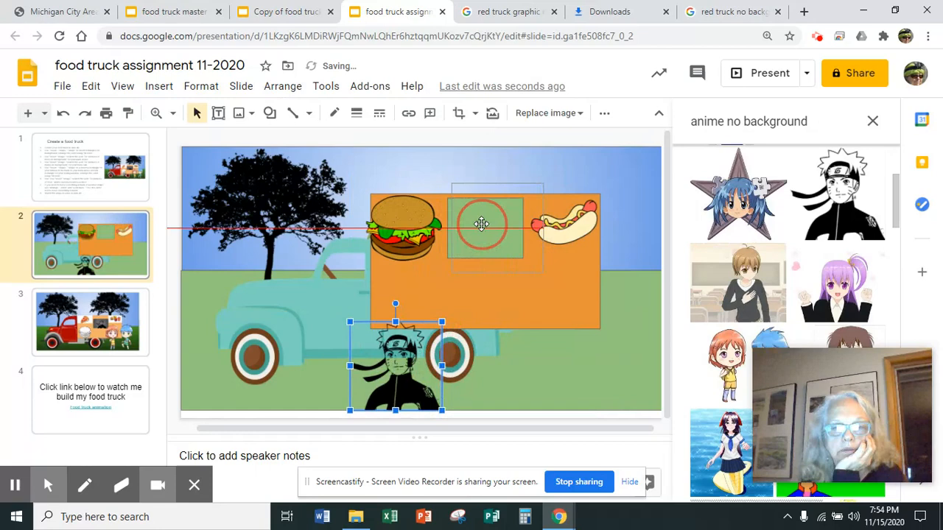
Step: Place the anime seller into the truck window and insert the chibi anime kids beside the truck
left_click_drag(395, 366, 498, 229)
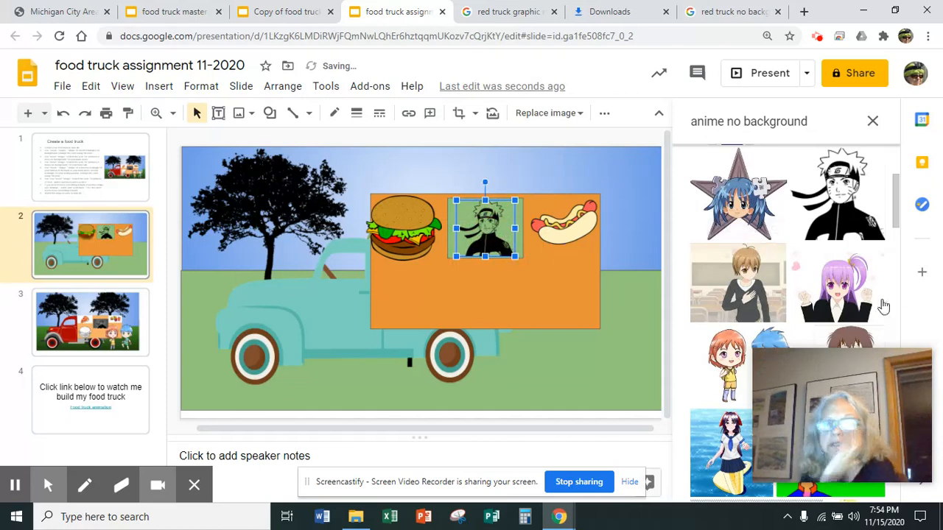
scroll("down", 3)
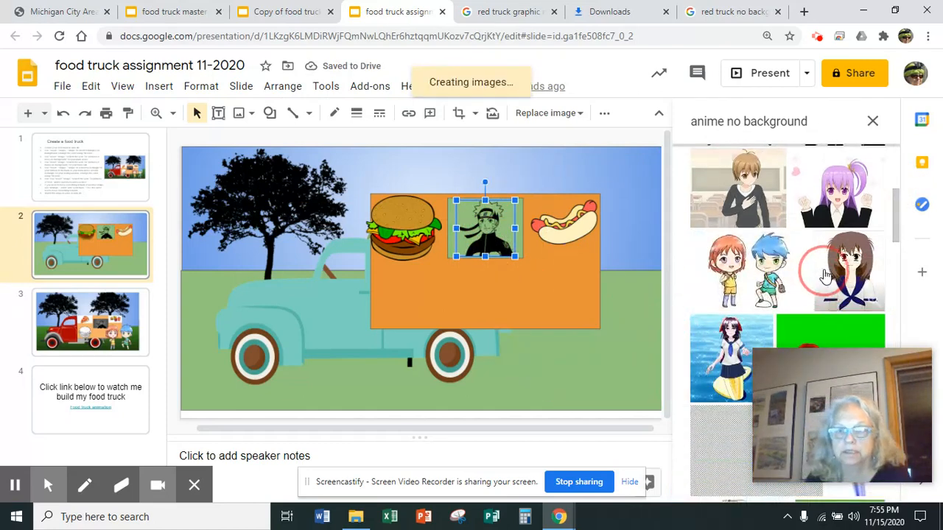
left_click(737, 269)
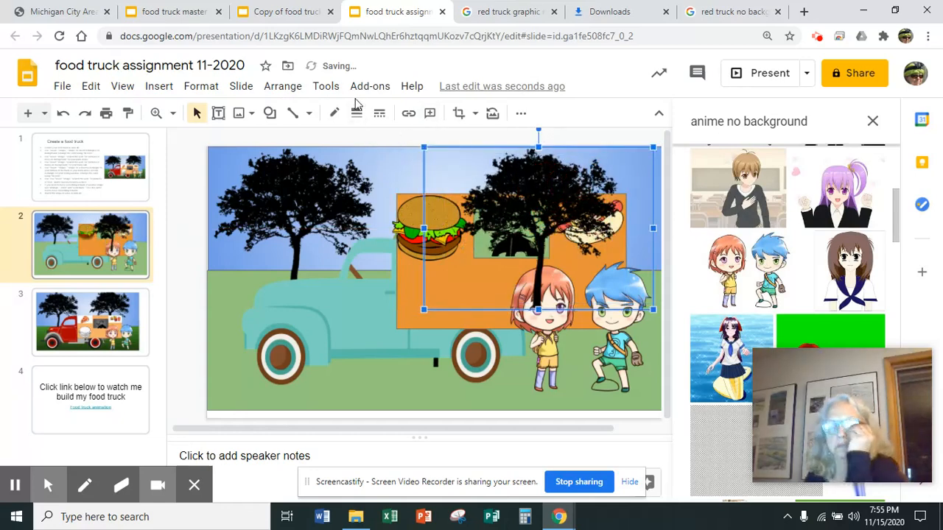
Step: Send the right-hand tree backward repeatedly until the hot dog and seller's window show in front
left_click(283, 86)
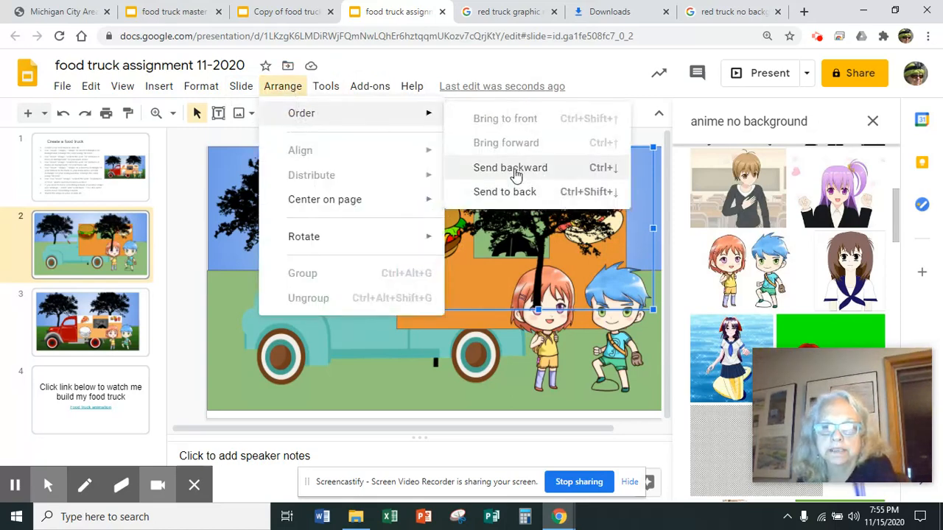
left_click(509, 167)
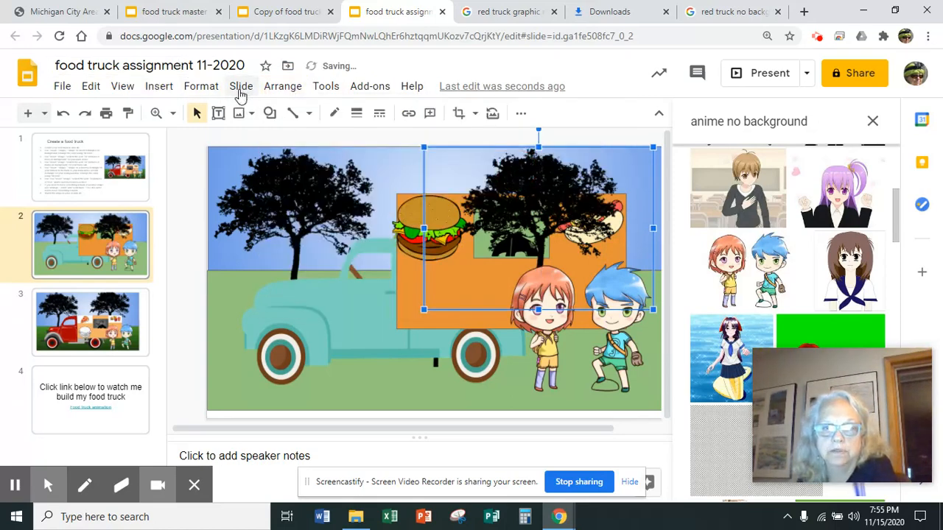
left_click(283, 85)
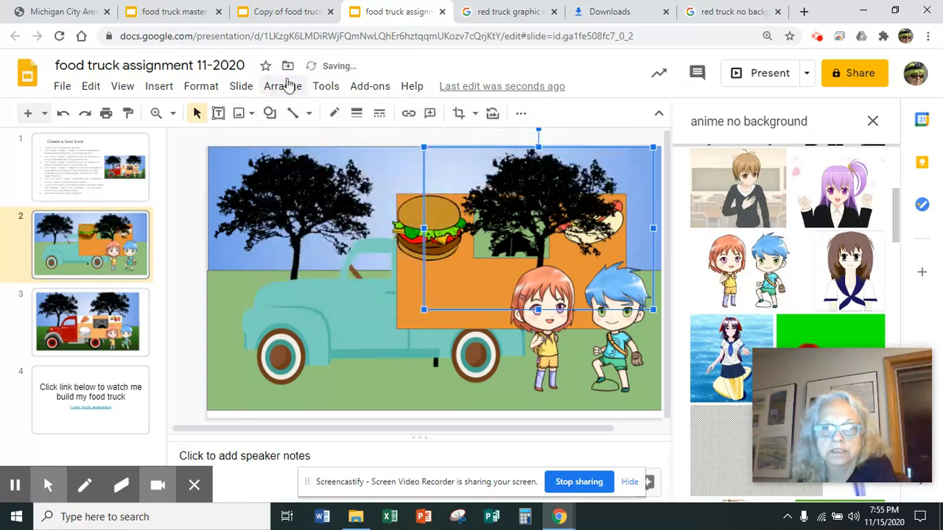
left_click(283, 85)
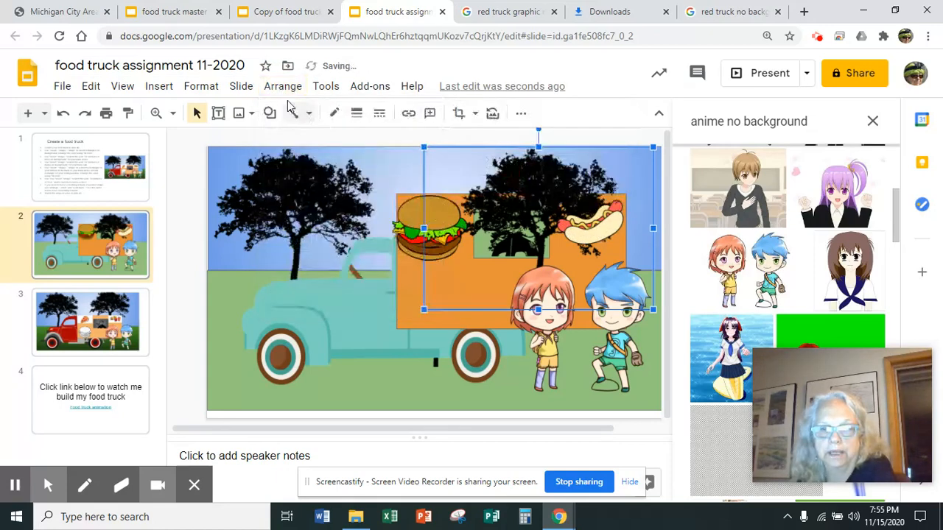
left_click(283, 85)
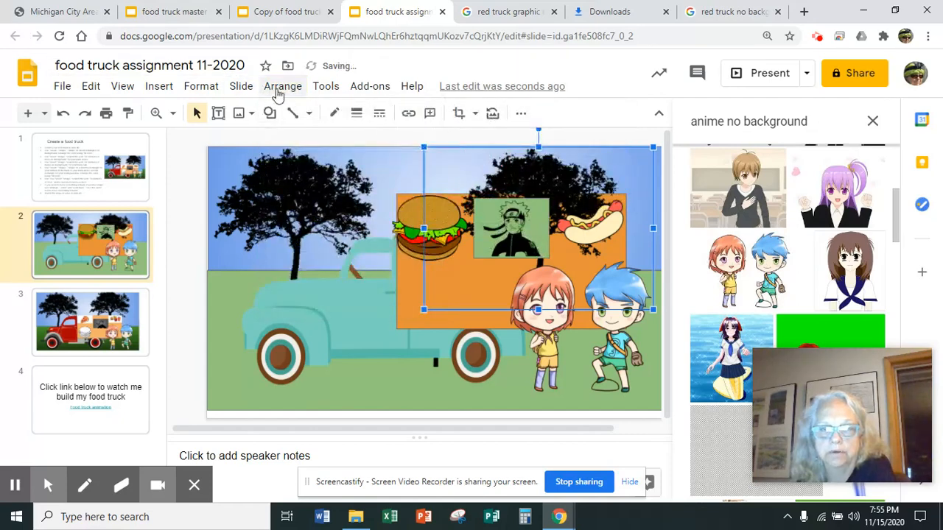
left_click(282, 85)
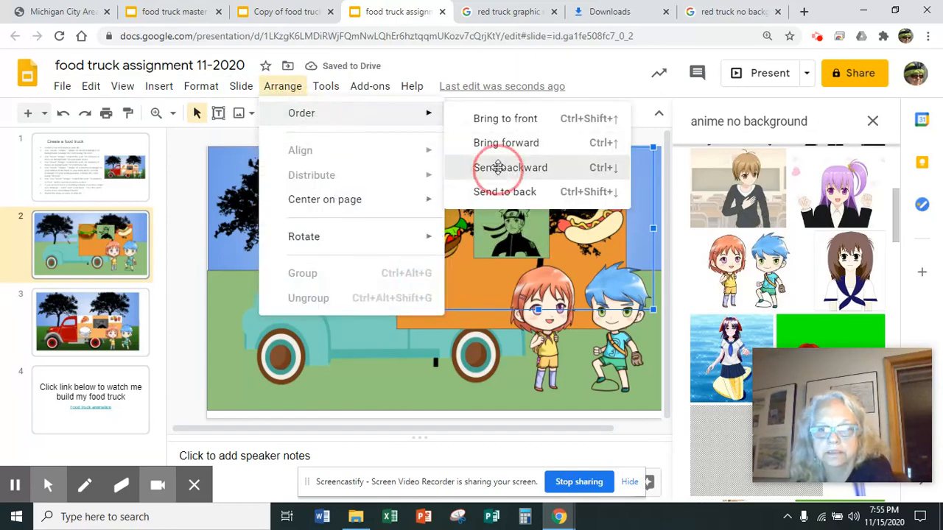
left_click(510, 168)
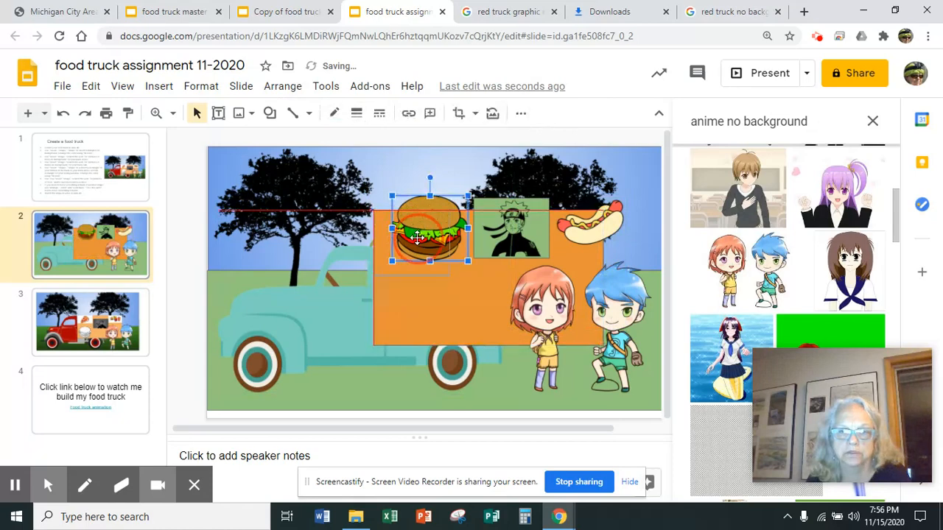
Step: Shrink the seller's window slightly and position it between the hamburger and hot dog atop the box
left_click(510, 228)
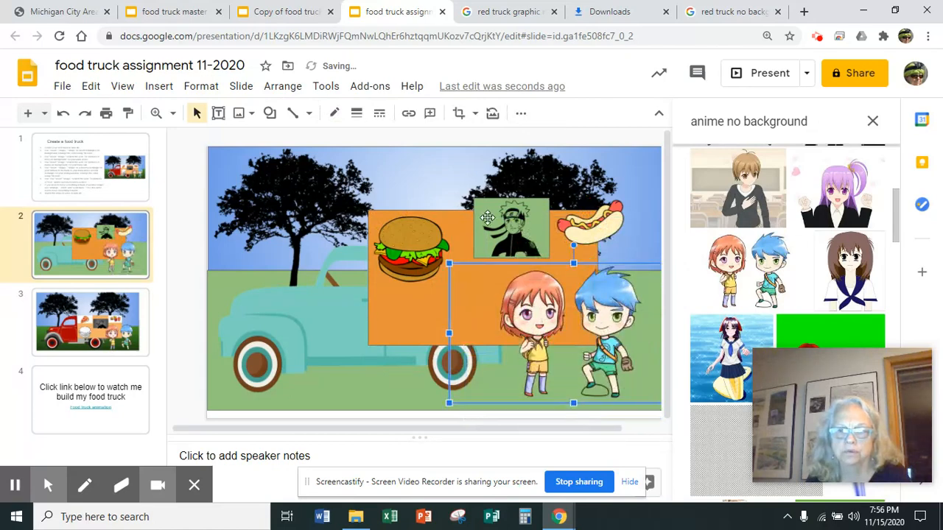
left_click(510, 221)
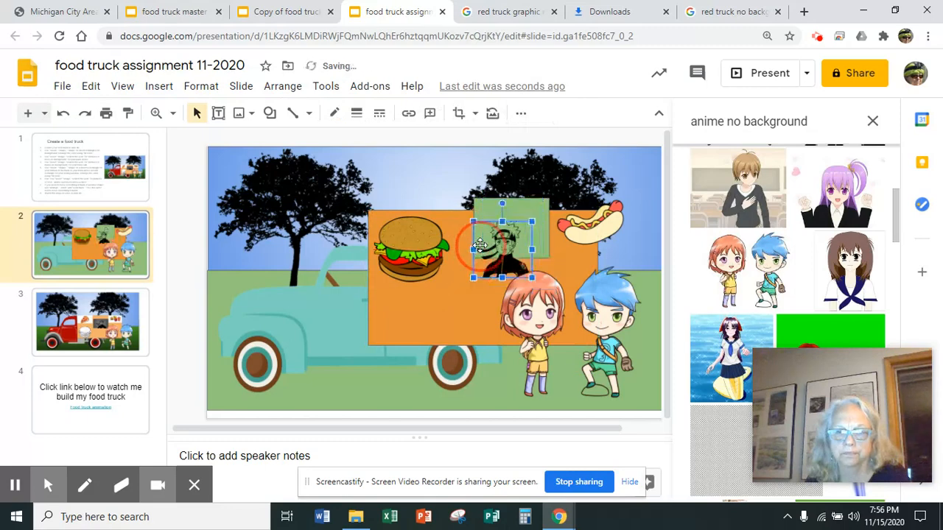
left_click_drag(501, 243, 510, 218)
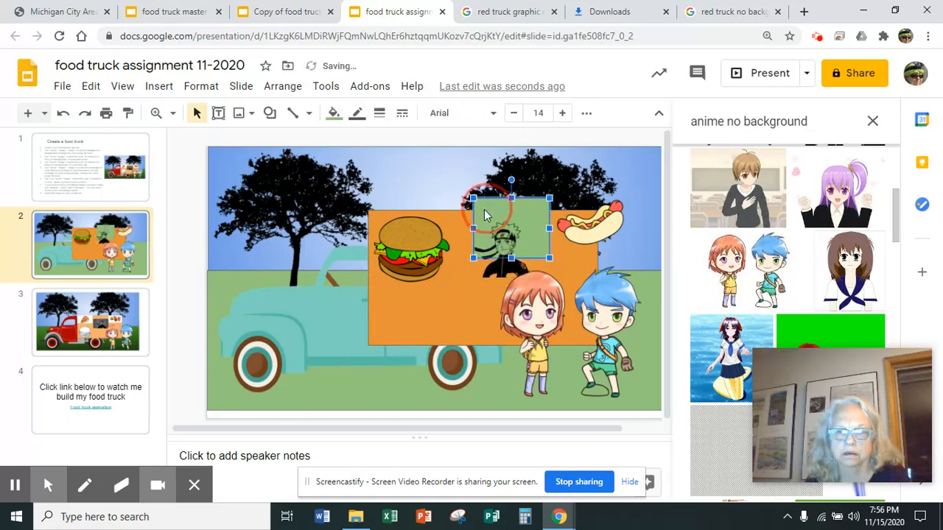
left_click_drag(504, 228, 504, 258)
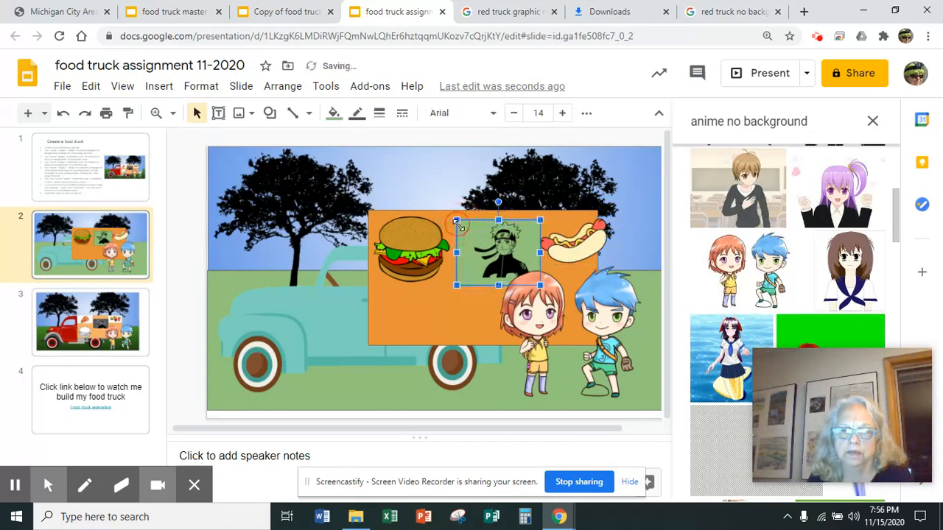
left_click(498, 253)
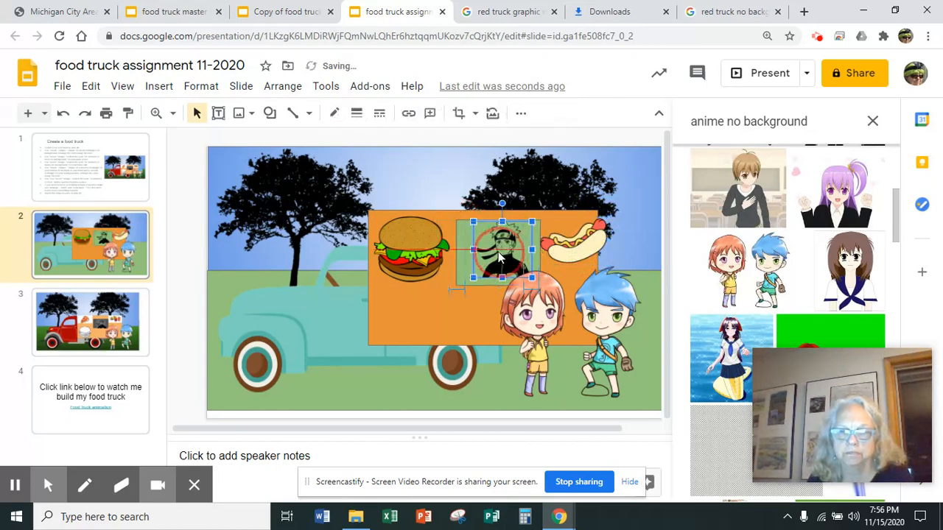
left_click_drag(501, 251, 560, 251)
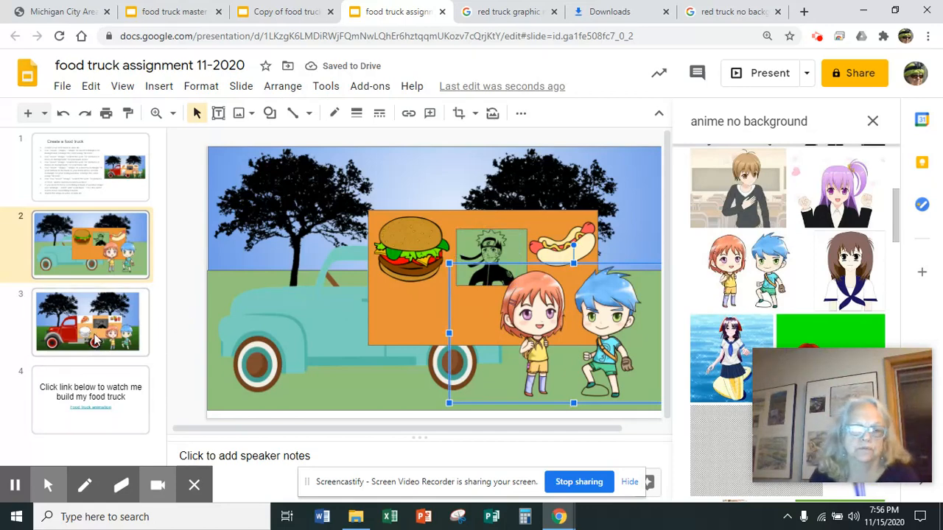
Step: Go via slide 3 to the final slide and show the "Food truck animation" link preview
left_click(90, 321)
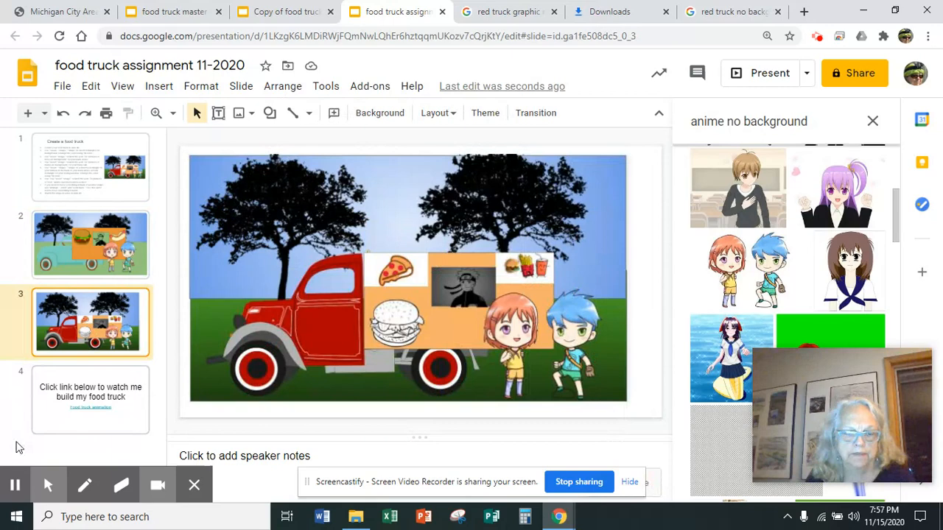
left_click(90, 400)
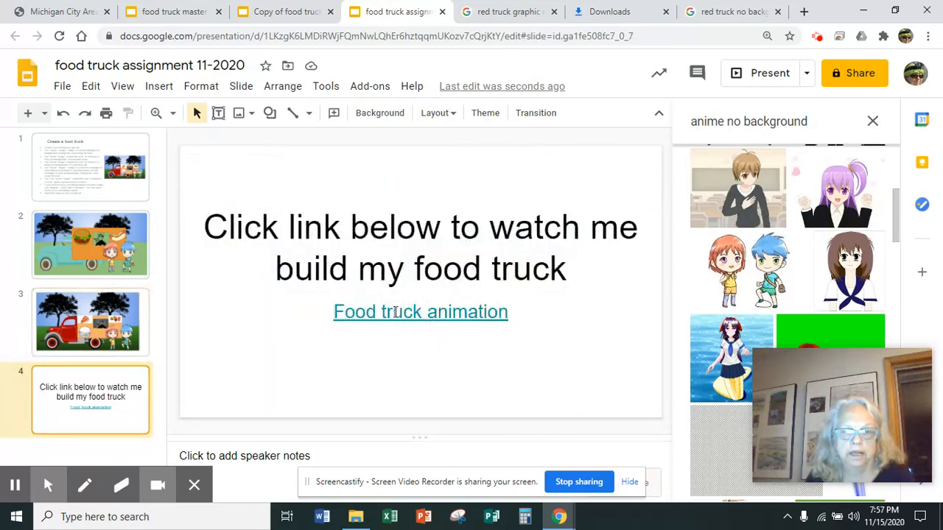
left_click(420, 312)
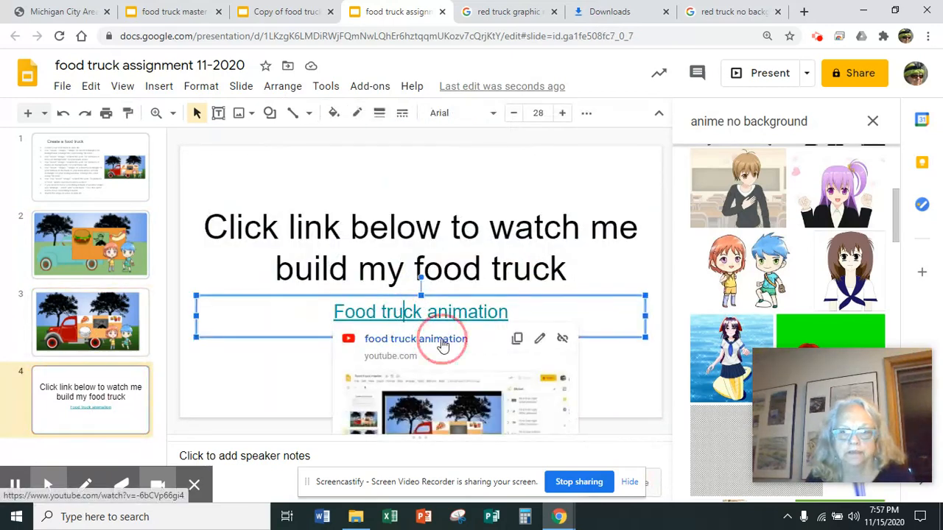